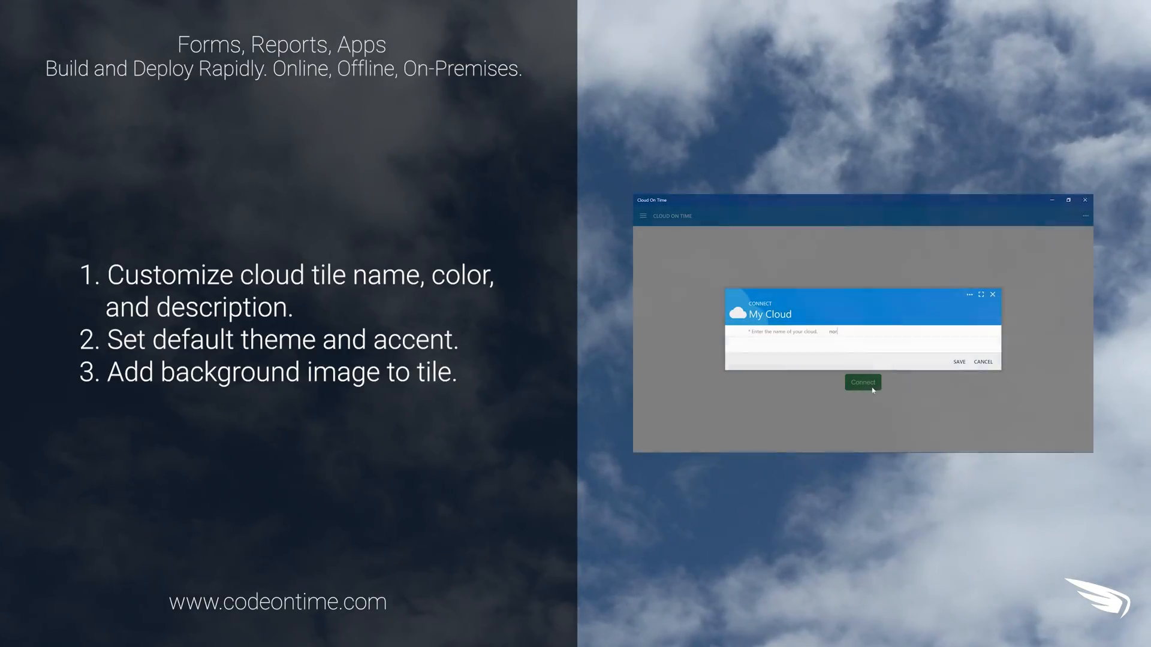
Connect to the entered Product Inventory cloud and confirm with OK.
click(862, 381)
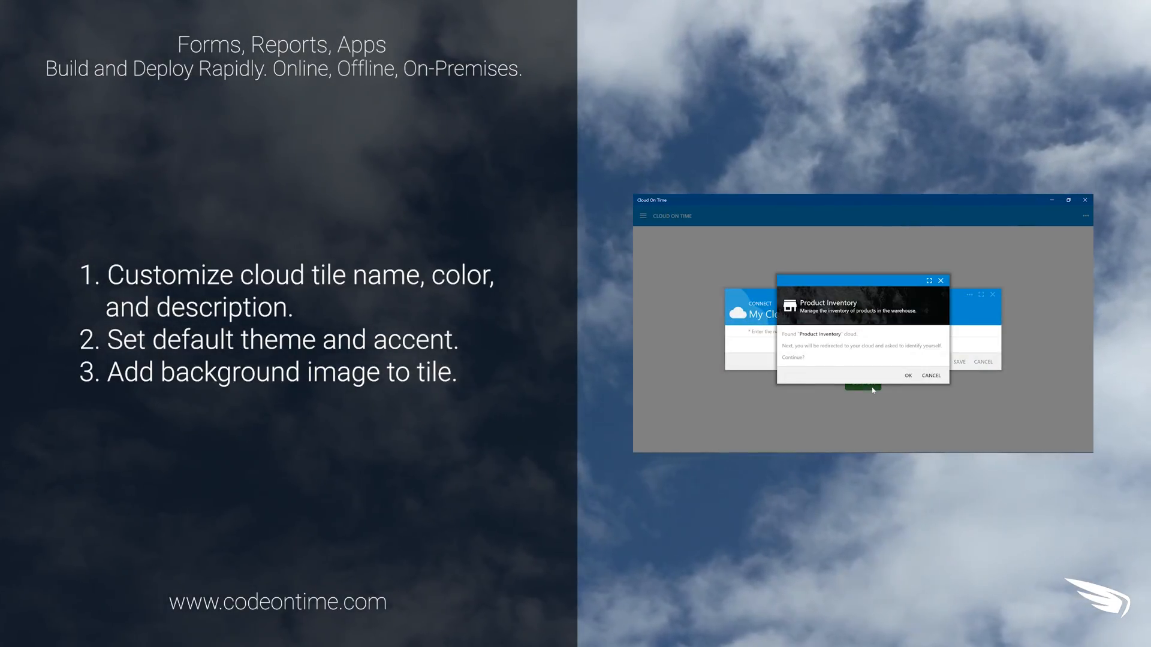
click(908, 375)
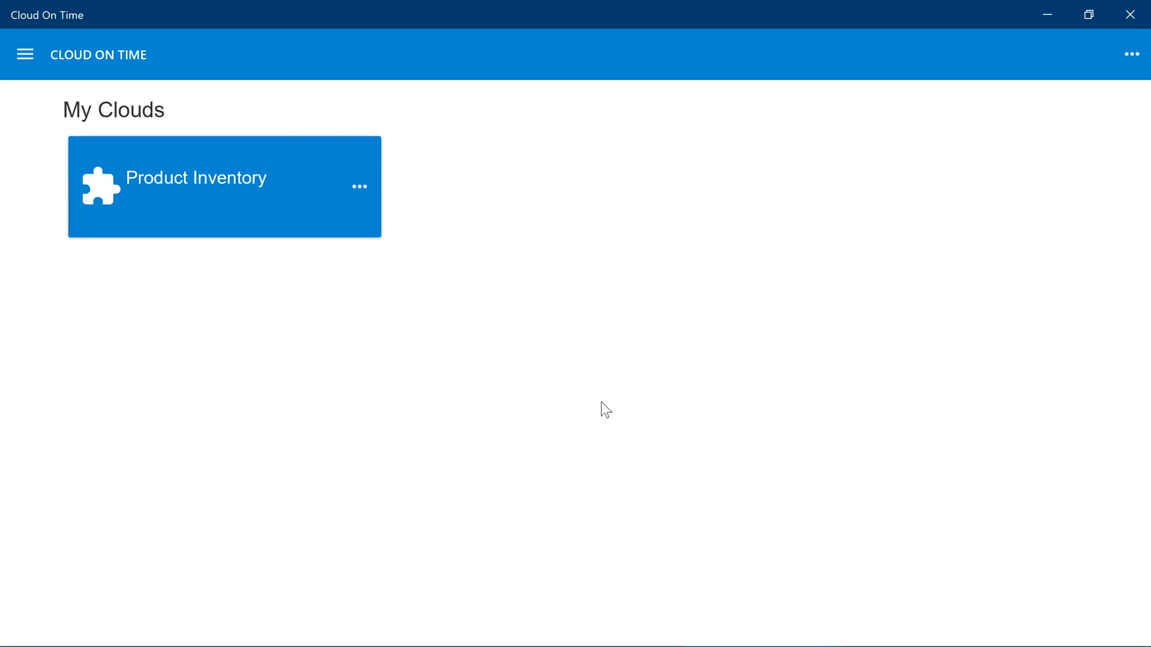
mouse_move(244, 216)
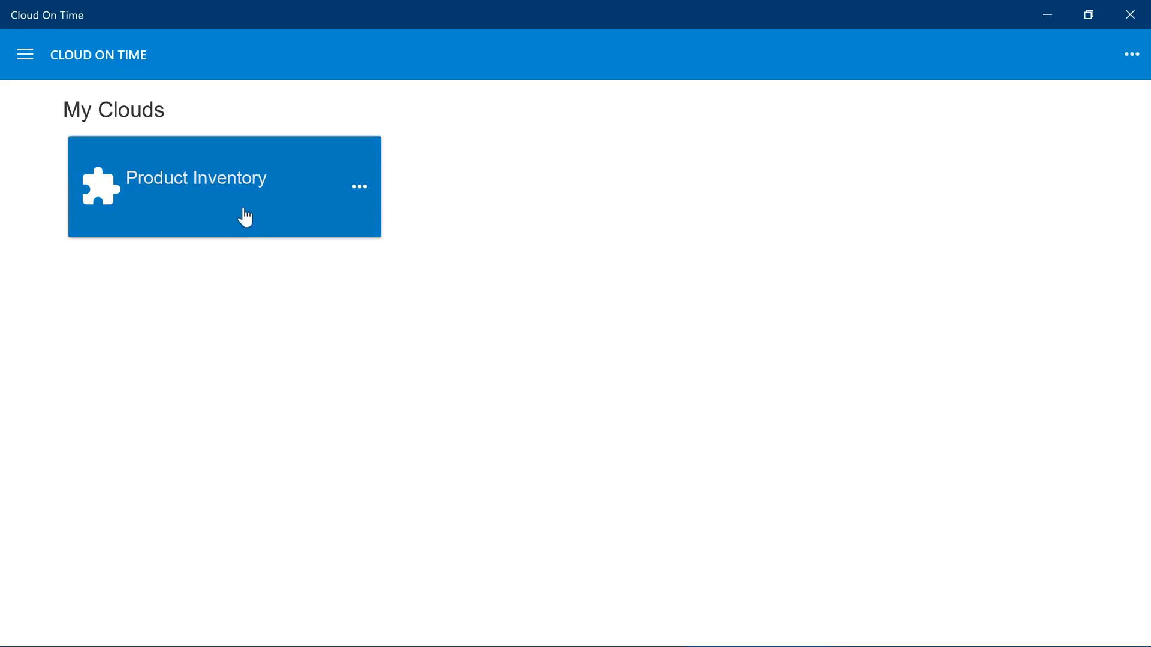
Open the Product Inventory tile under My Clouds to show its Site Map.
click(224, 186)
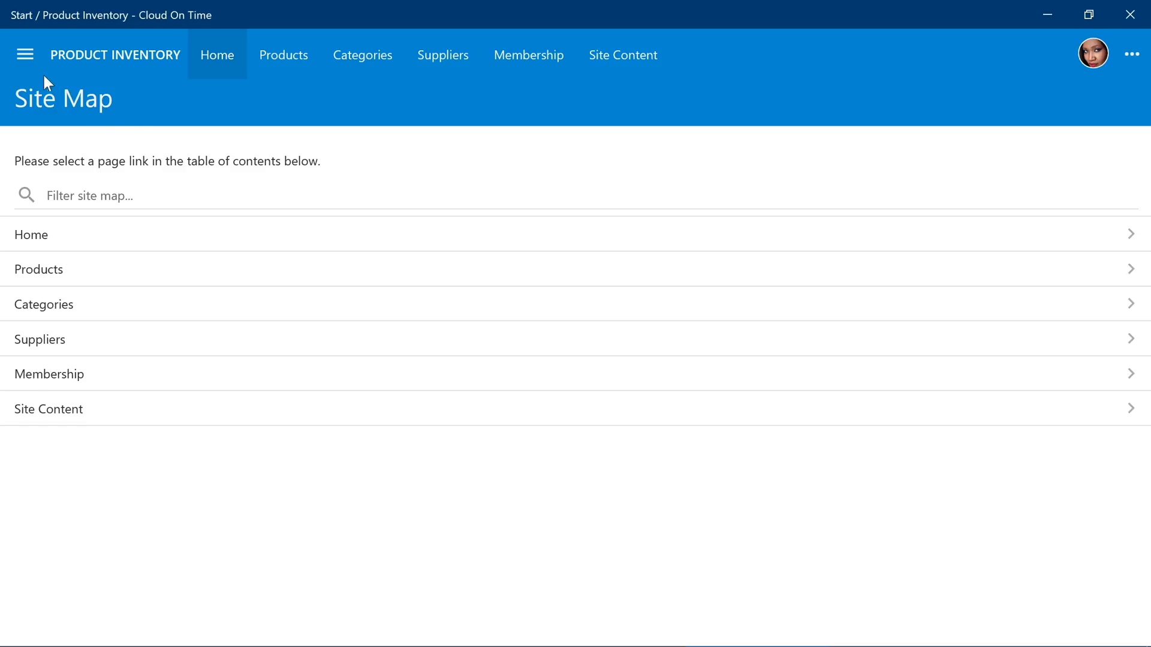
Choose the Dark theme with Lacquer accent in Settings > Theme and close the menu.
click(24, 54)
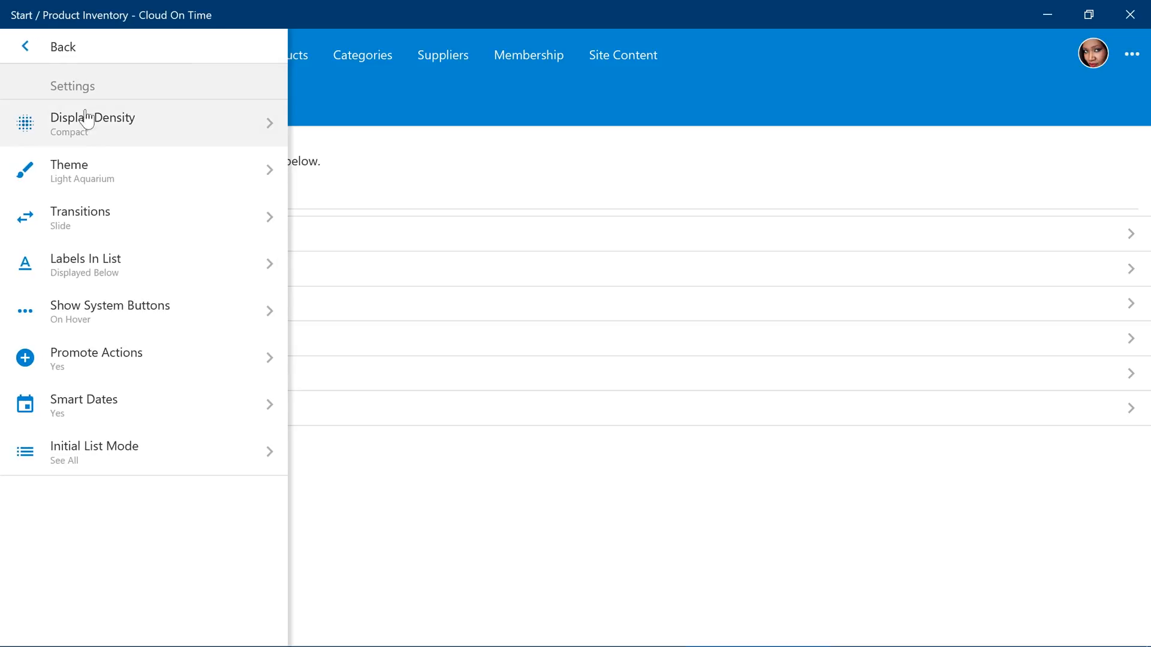
click(69, 170)
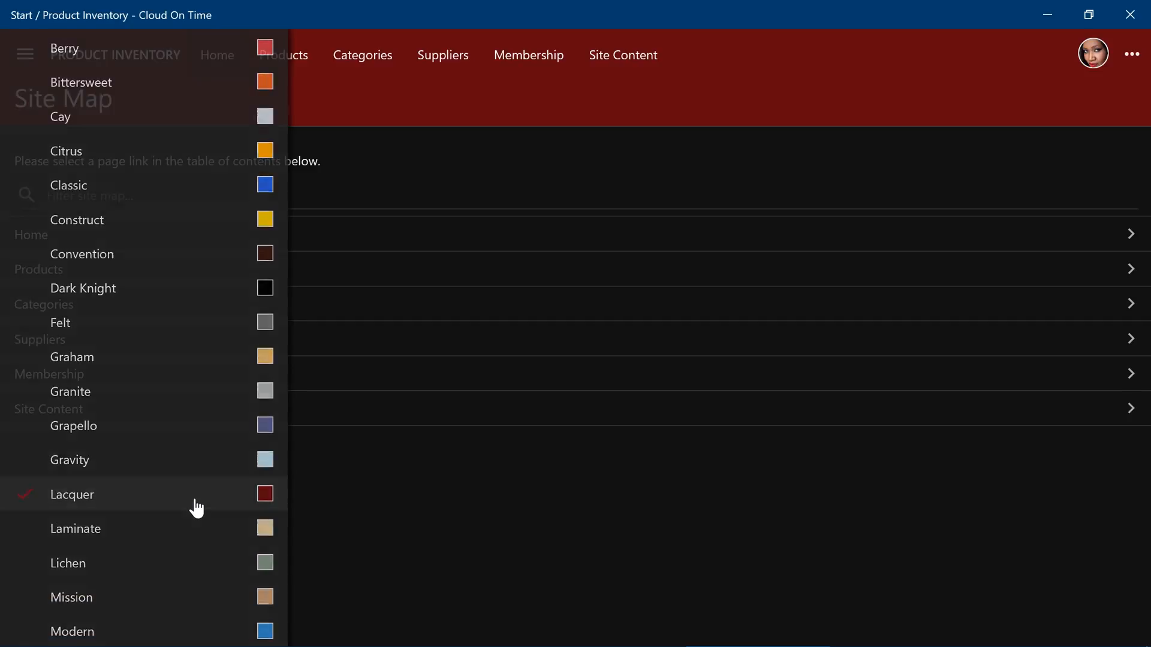
click(71, 494)
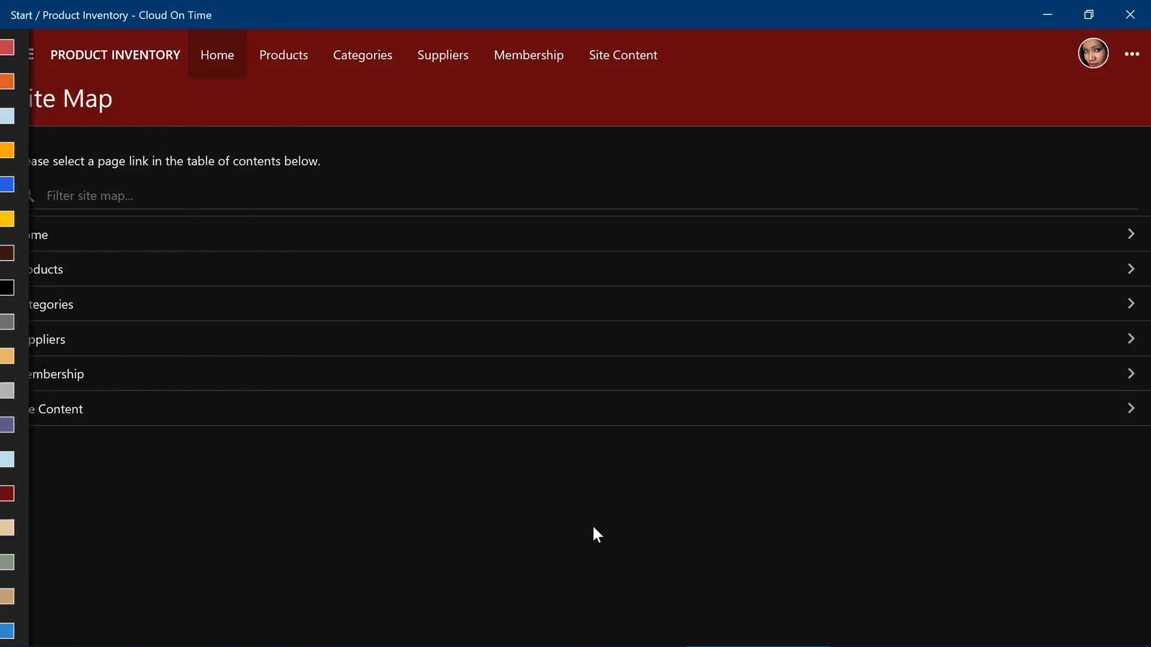
click(24, 55)
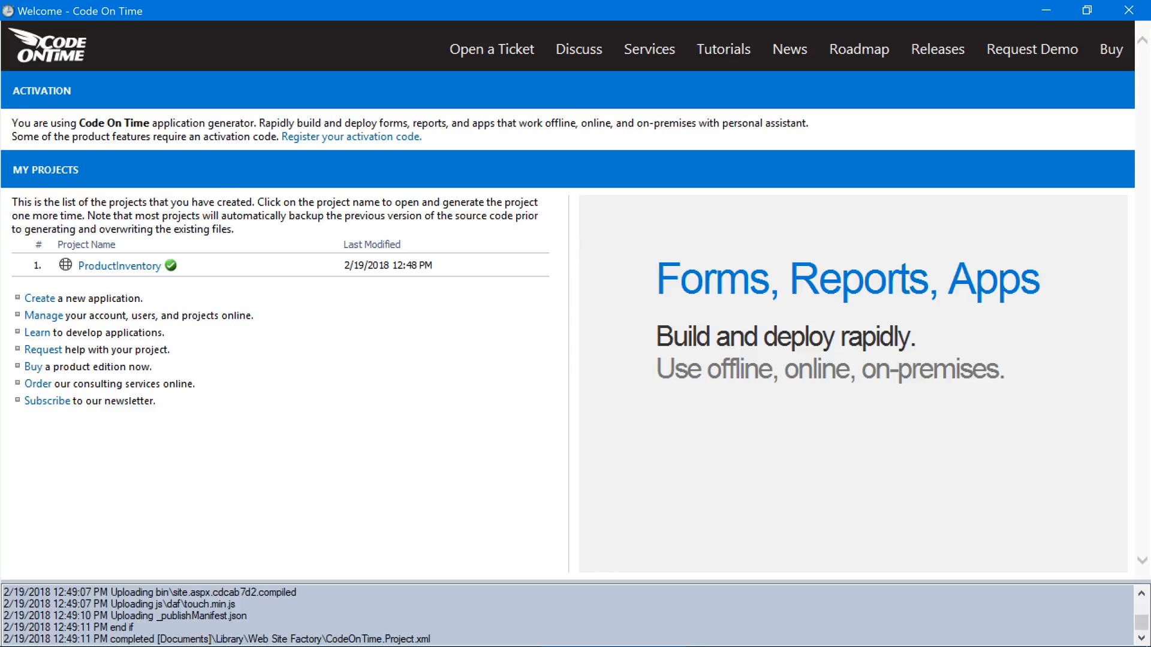
Select the ProductInventory project and choose Develop to launch Visual Studio.
click(119, 265)
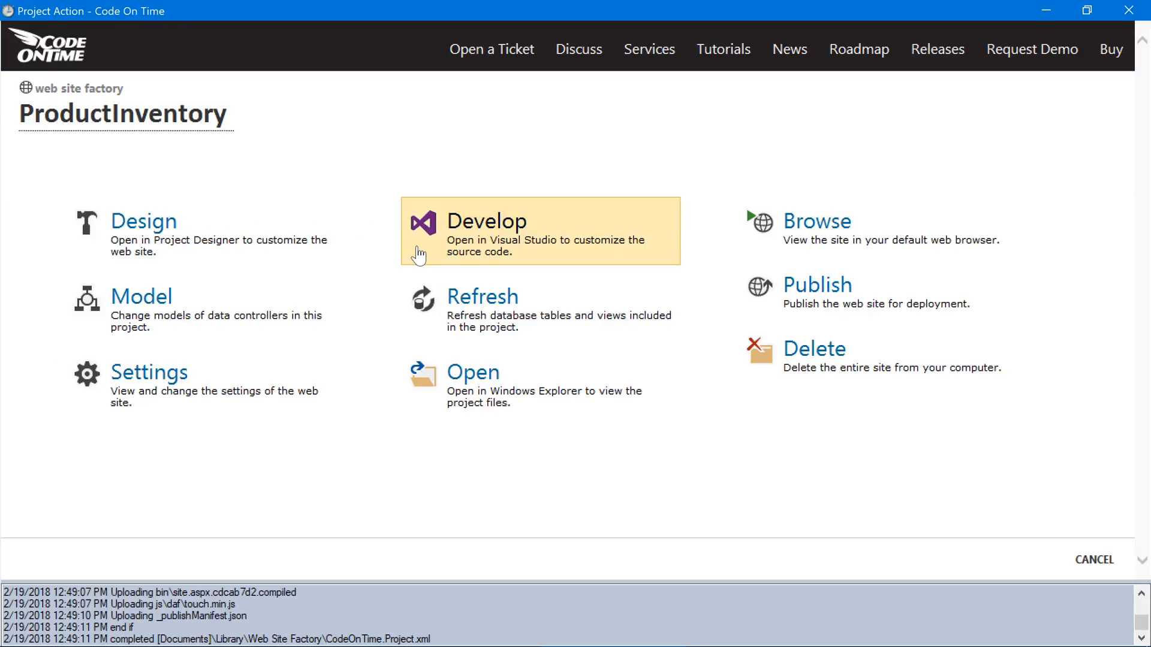
click(486, 222)
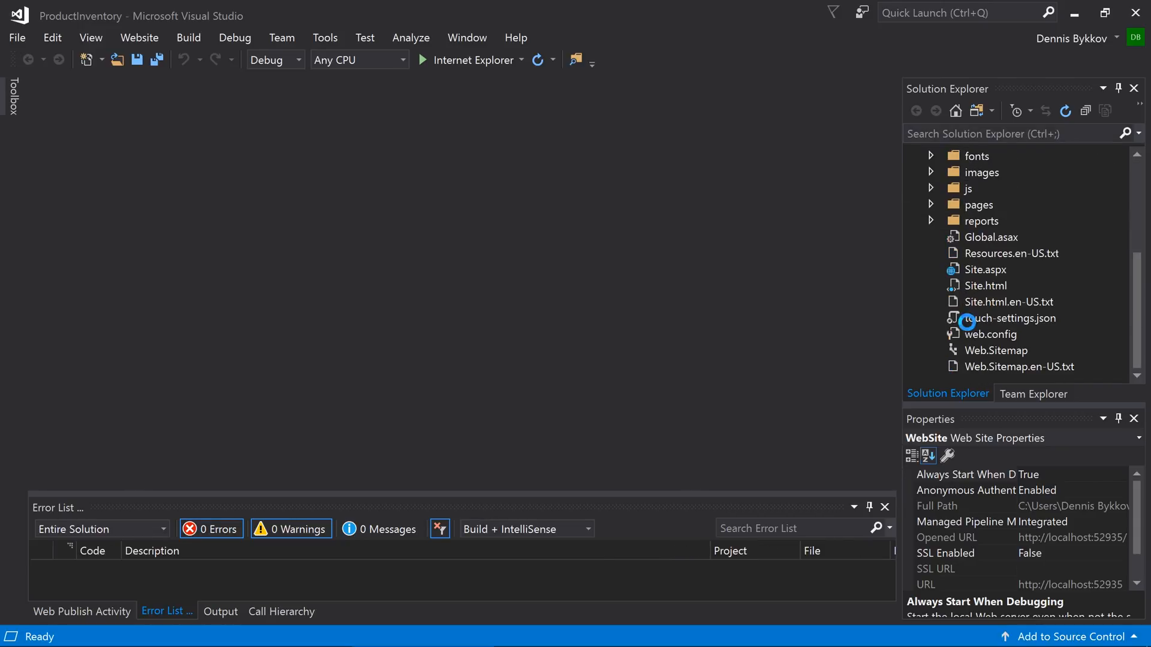
In touch-settings.json, add a host object named 'Product Inventory' with the warehouse inventory description.
double_click(1010, 318)
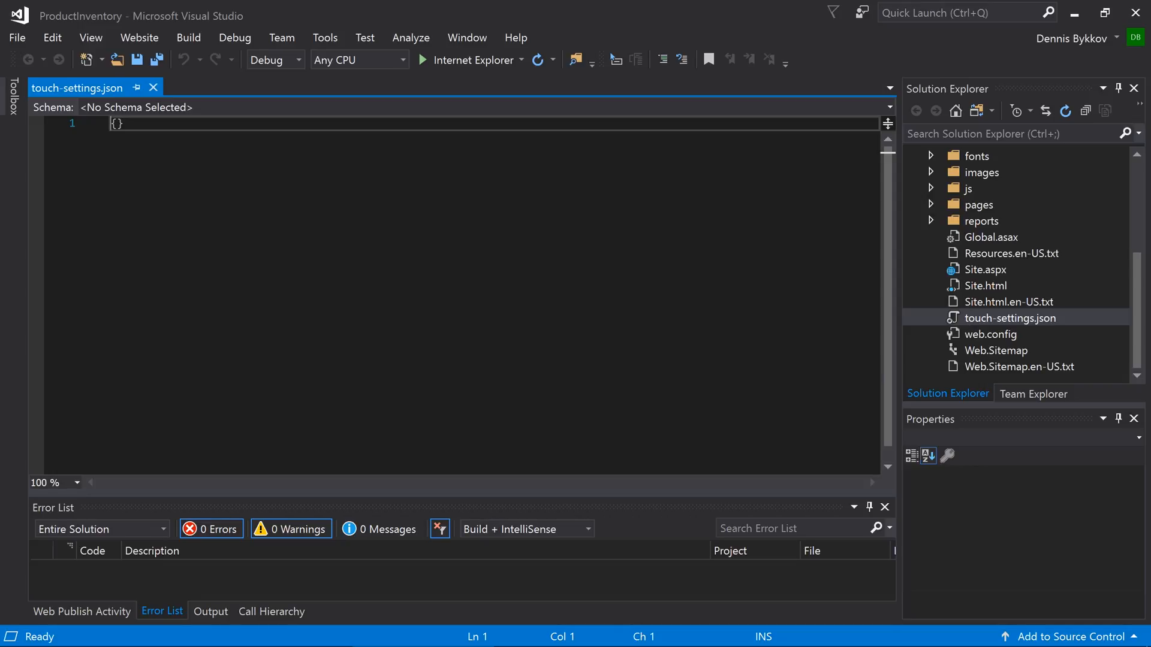
text("host":)
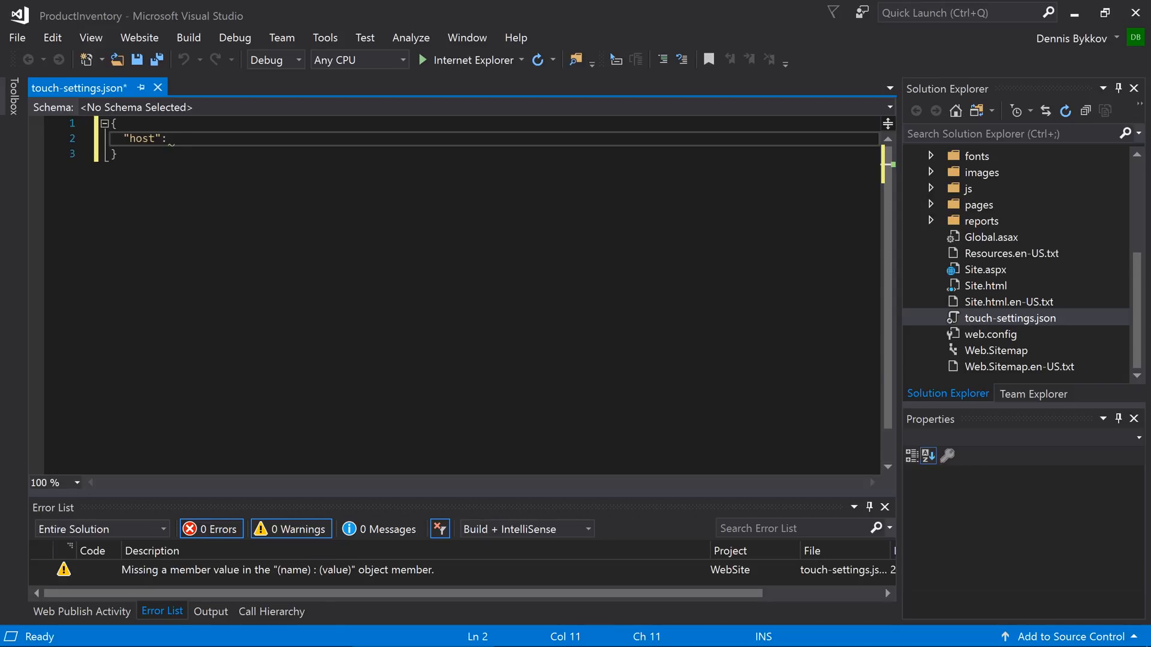
text({)
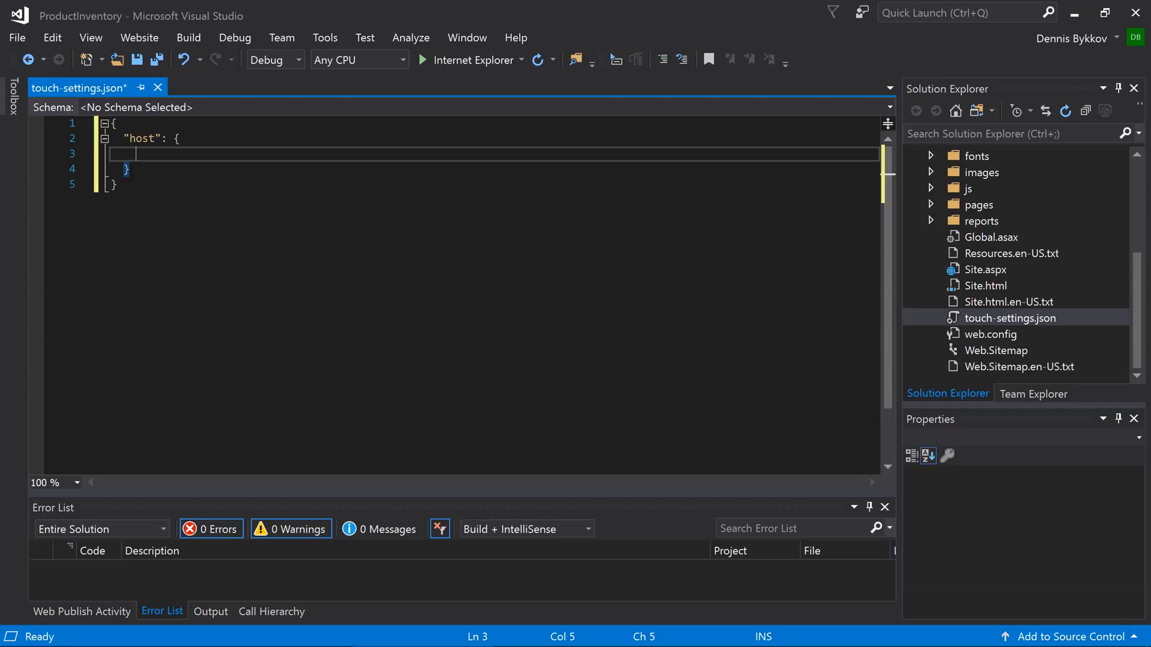
text("name": "Product Inventory",)
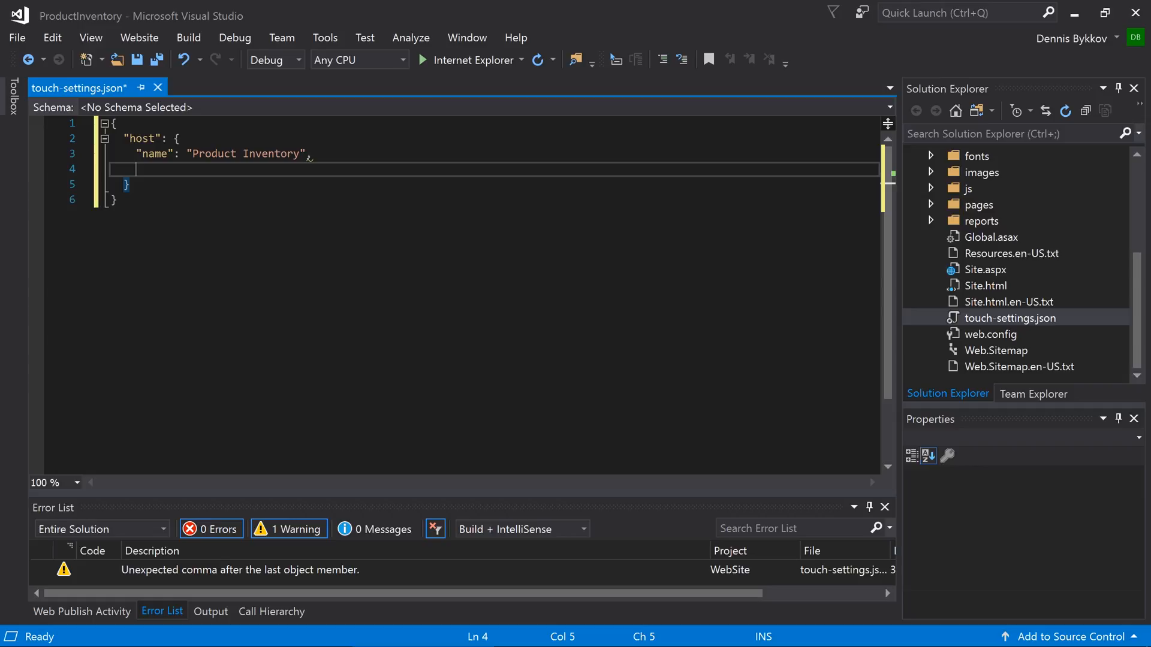
text("description": "M")
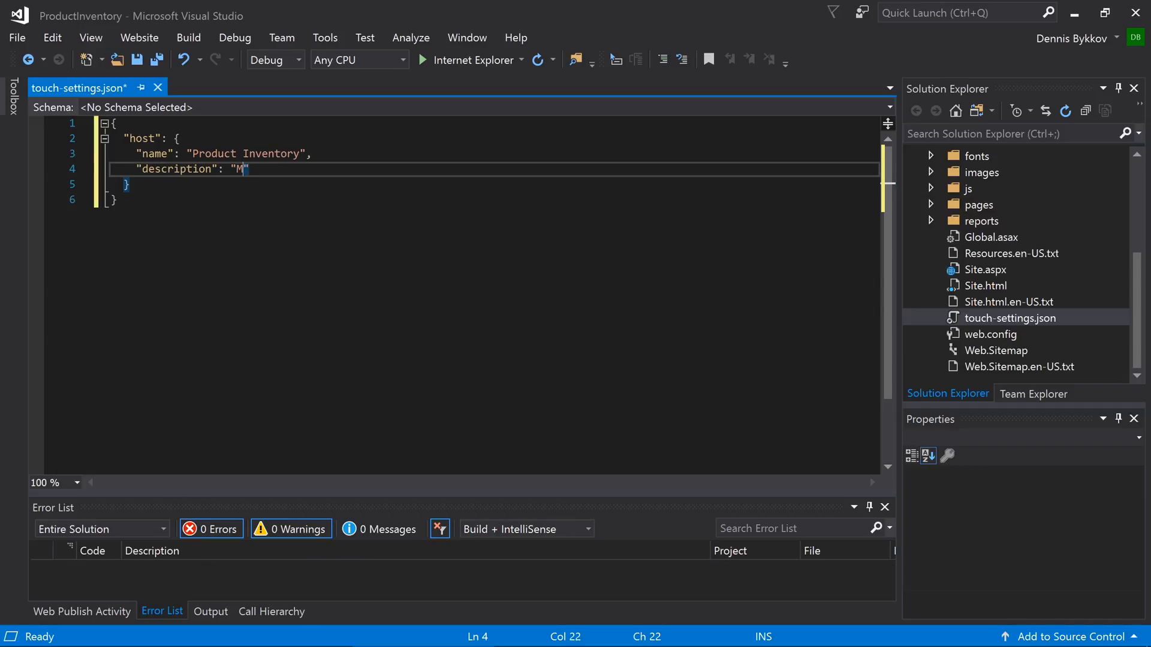
text(anage the inventory of products in)
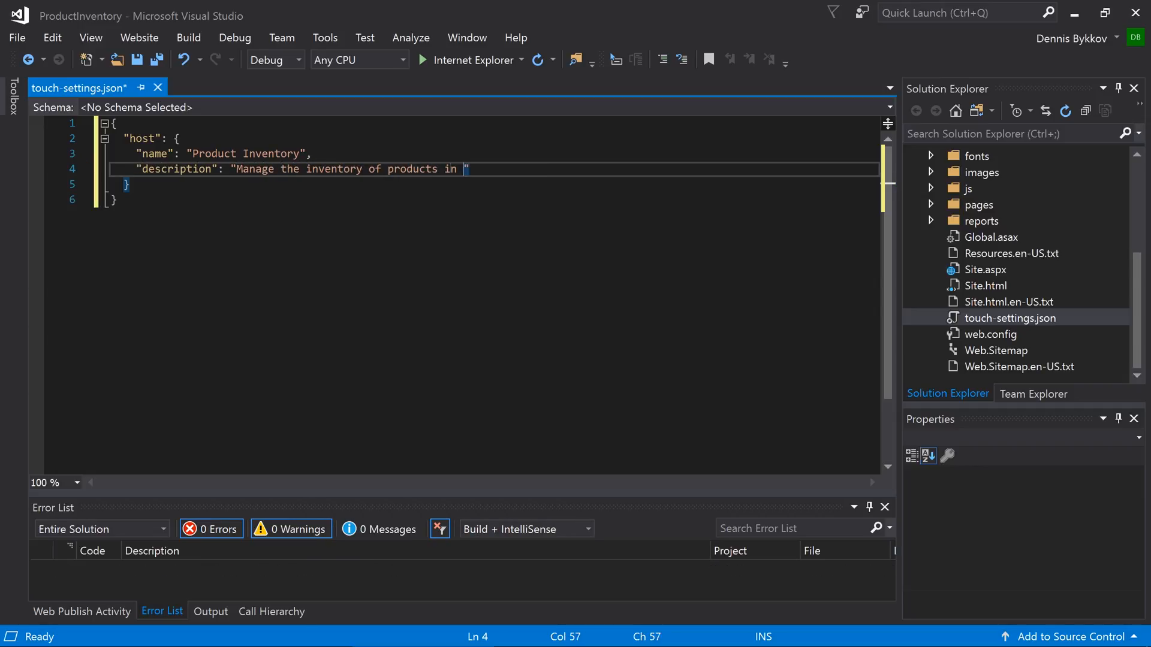
text(the warehouse.")
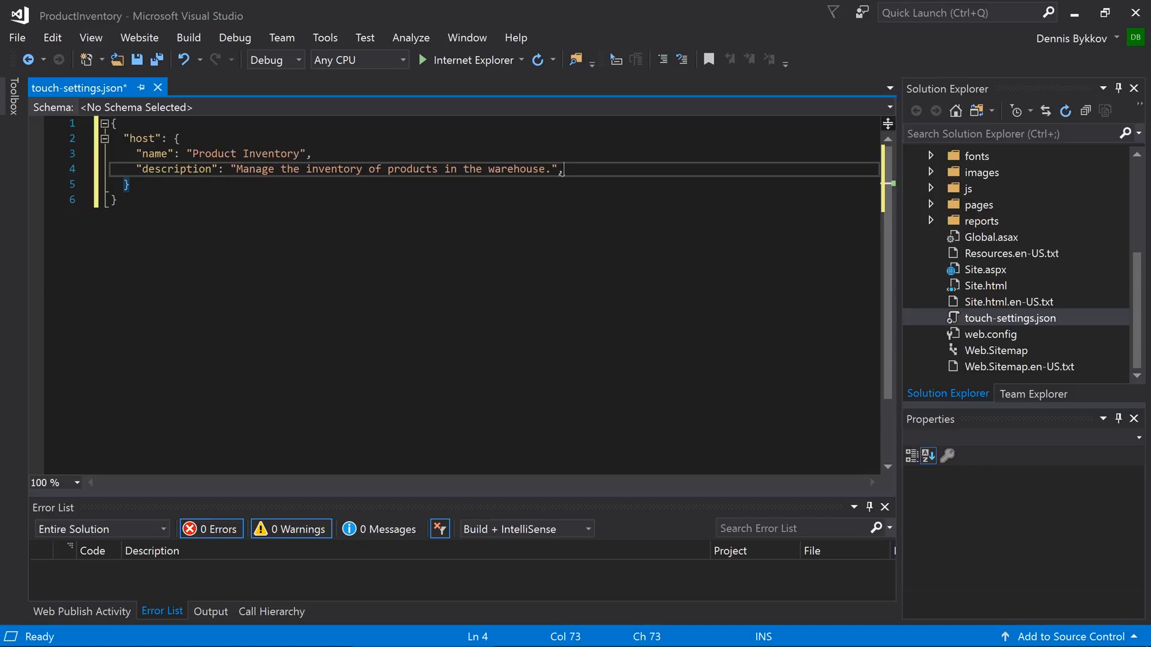
key(enter)
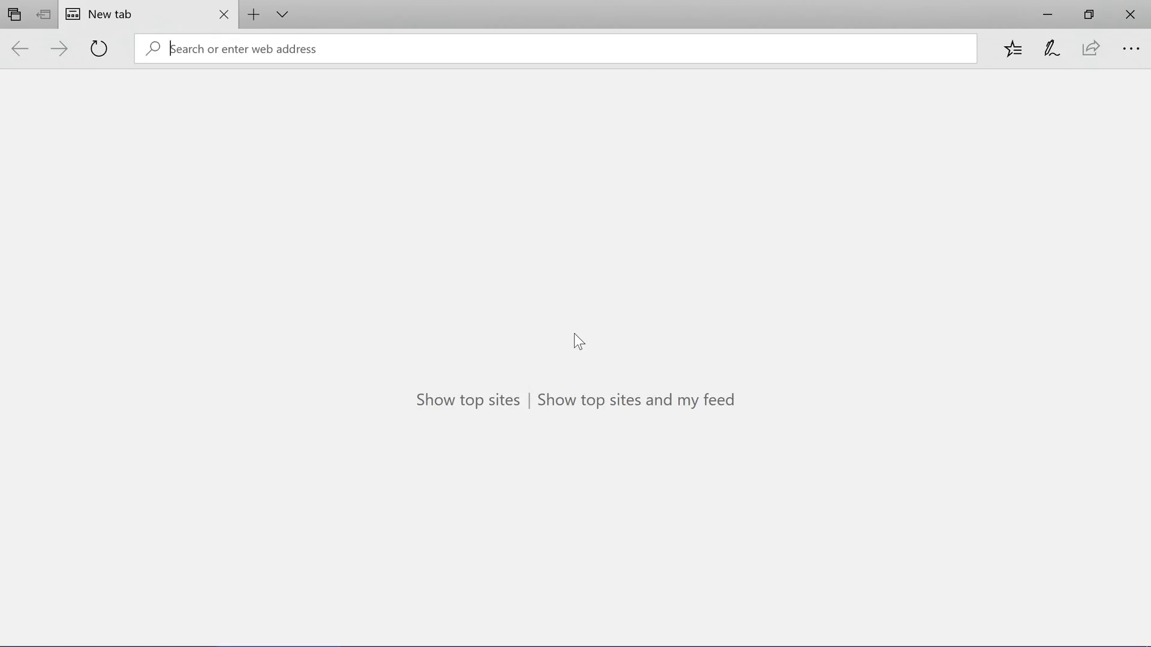
Search material.io/icons for 'store' and select the store icon.
text(https://material.io/icons/)
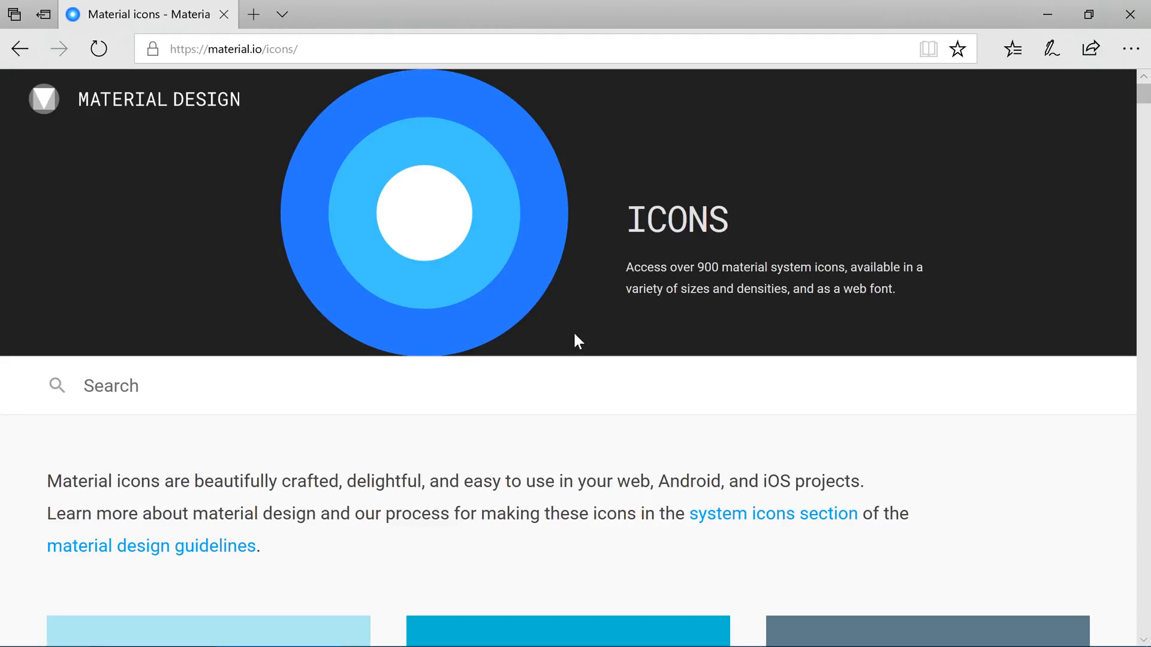
scroll(down, 3)
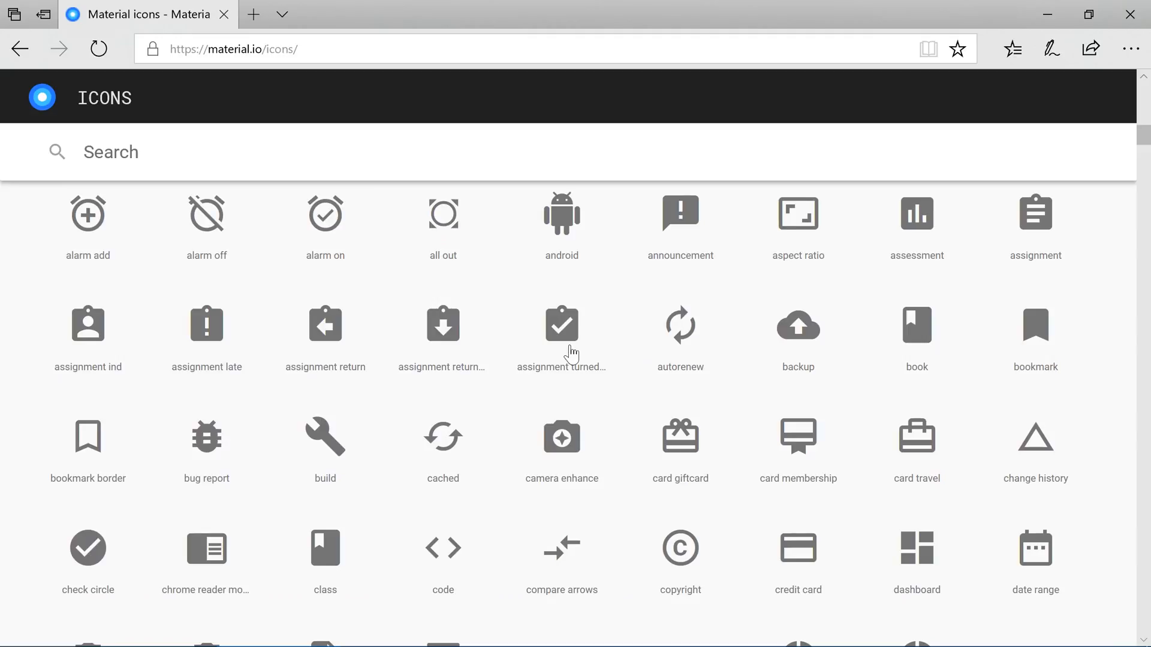
mouse_move(532, 185)
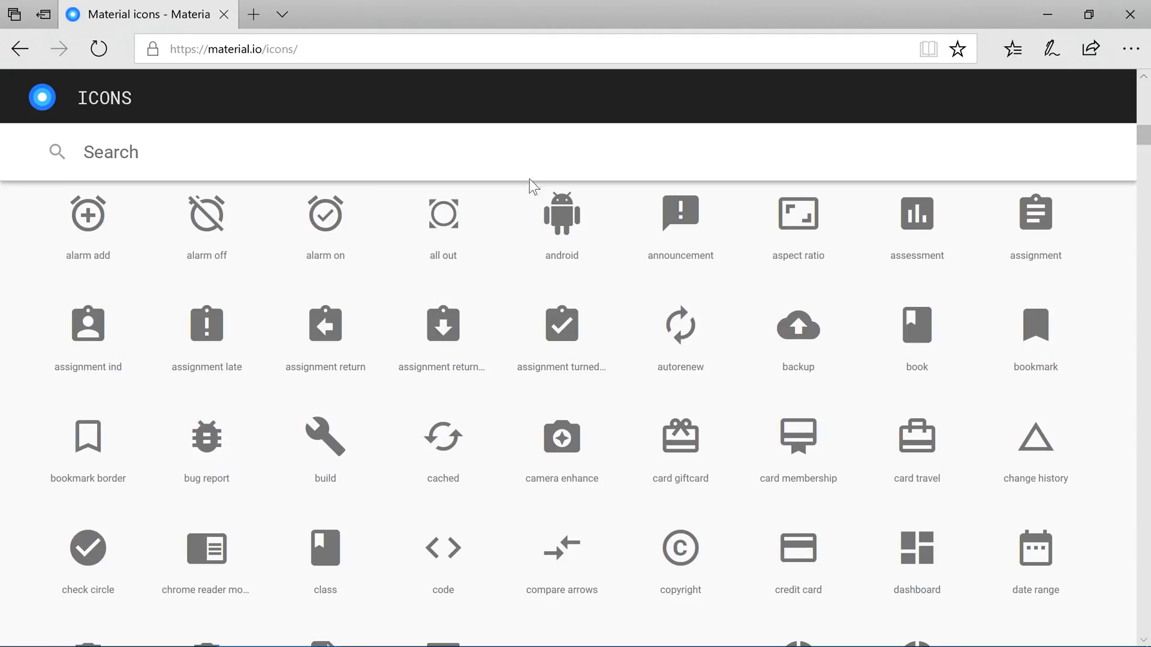
text(store)
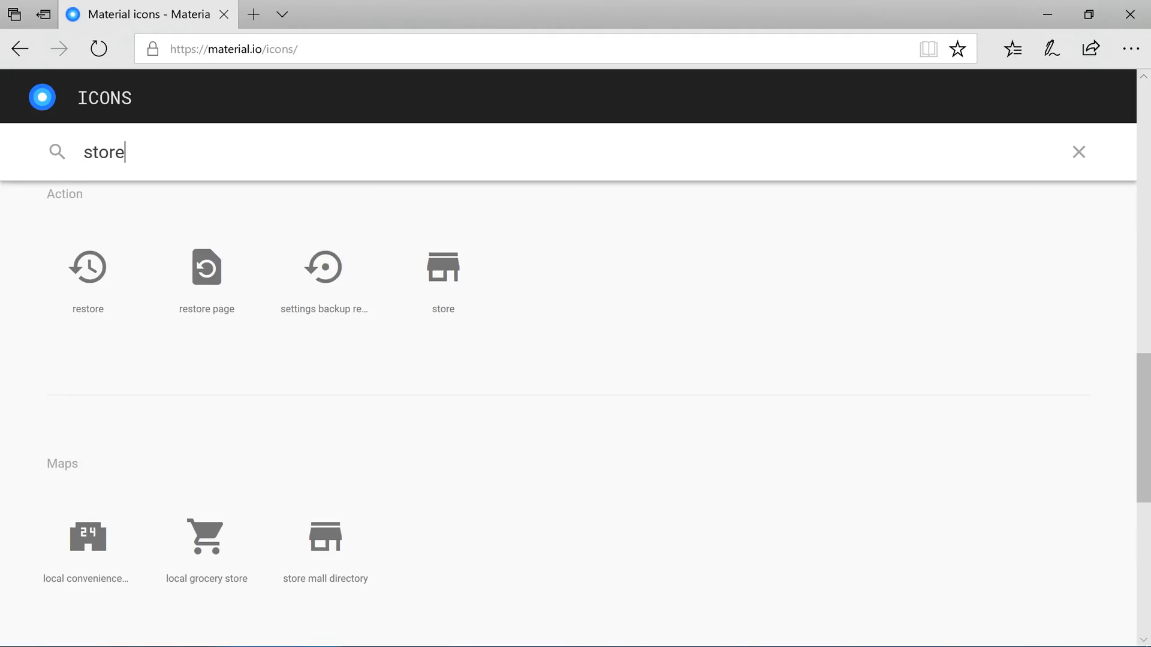
click(442, 266)
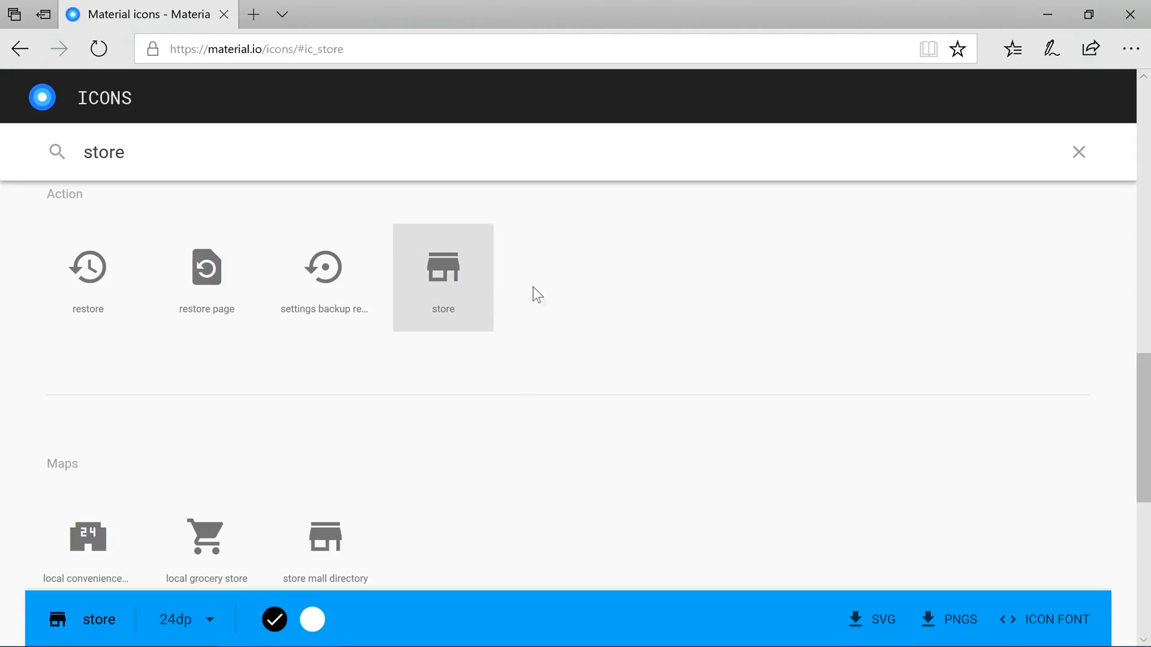
mouse_move(553, 295)
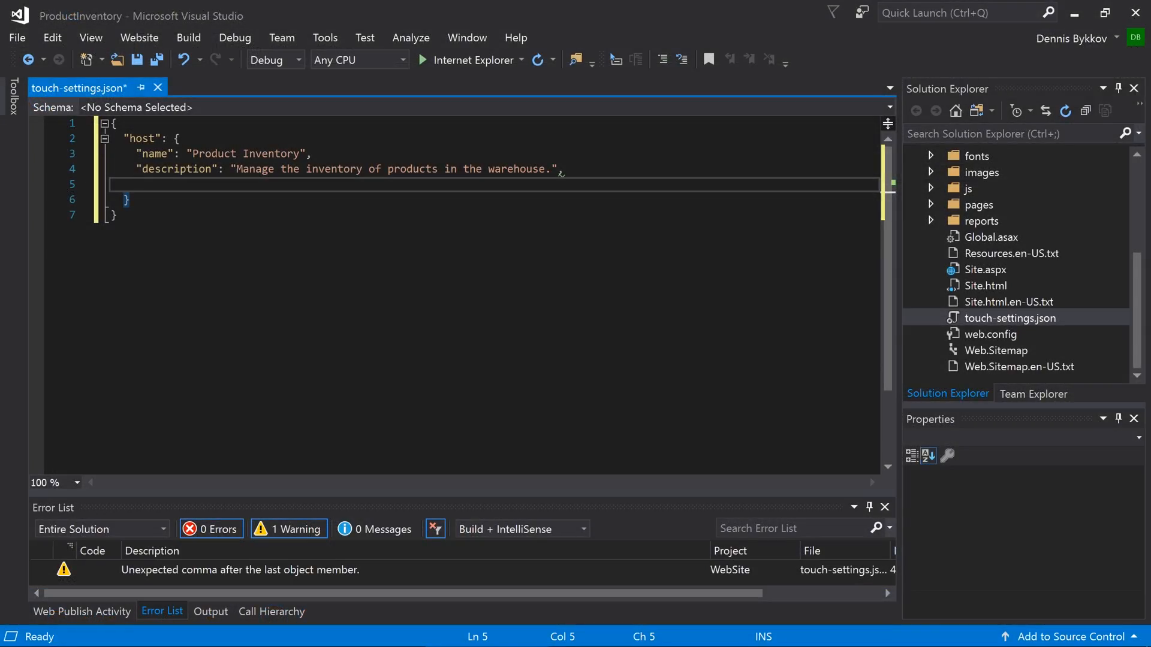
Add "icon": "material-icon-store" to the host section of touch-settings.json.
text("icon":)
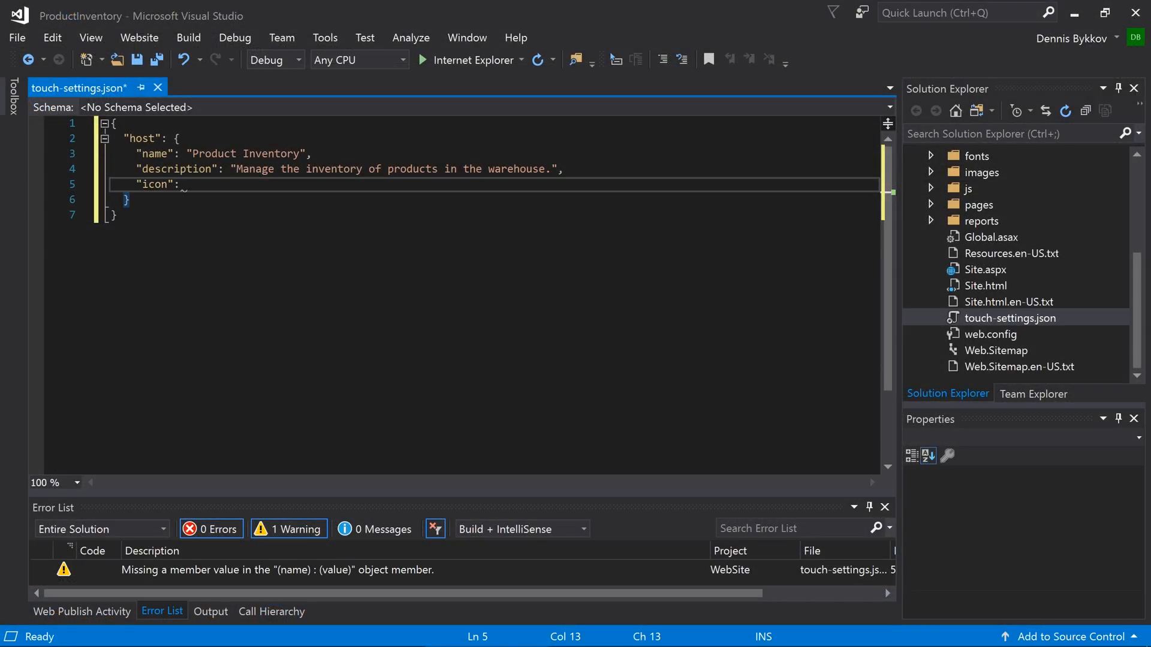
text(")
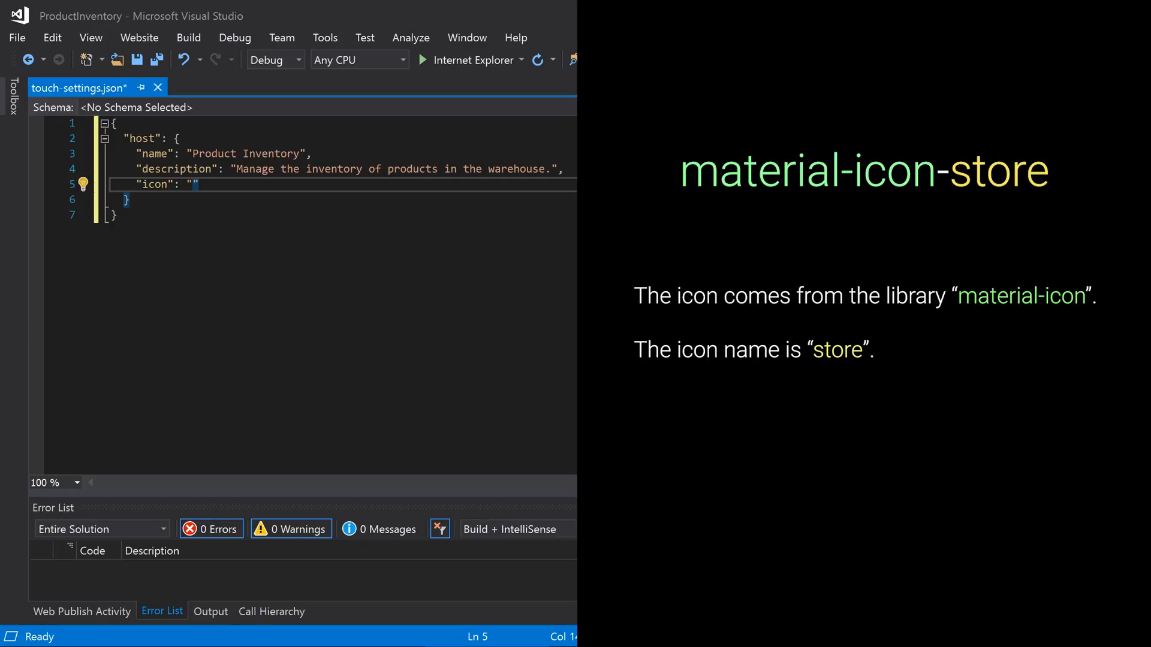
text(material-)
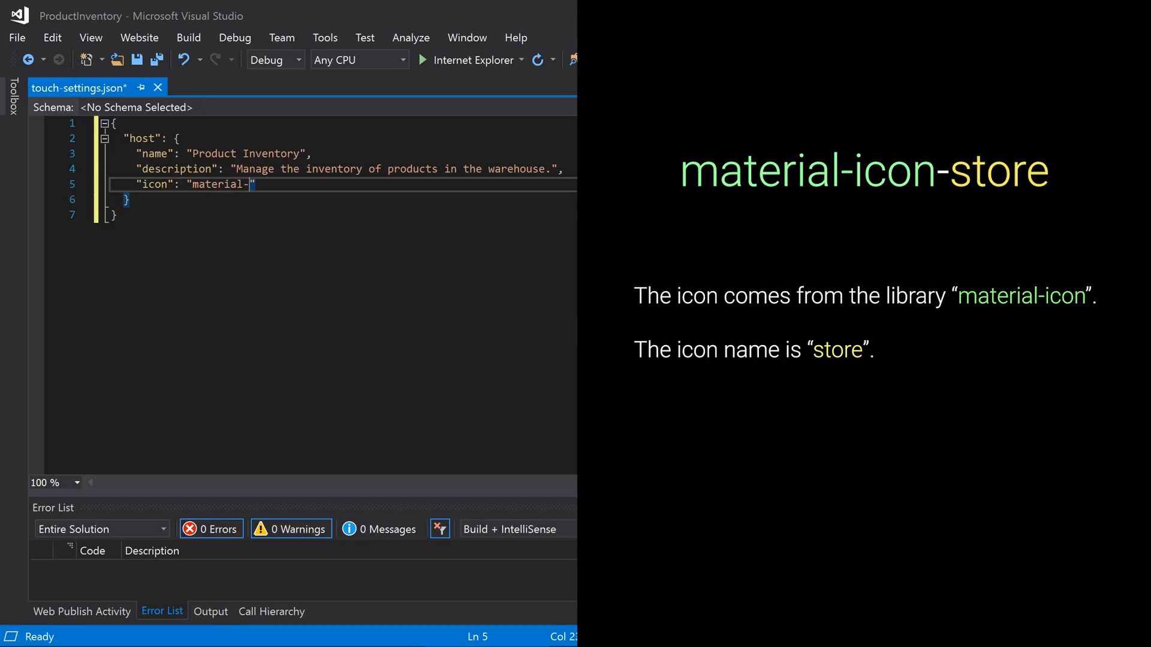
text(icon-)
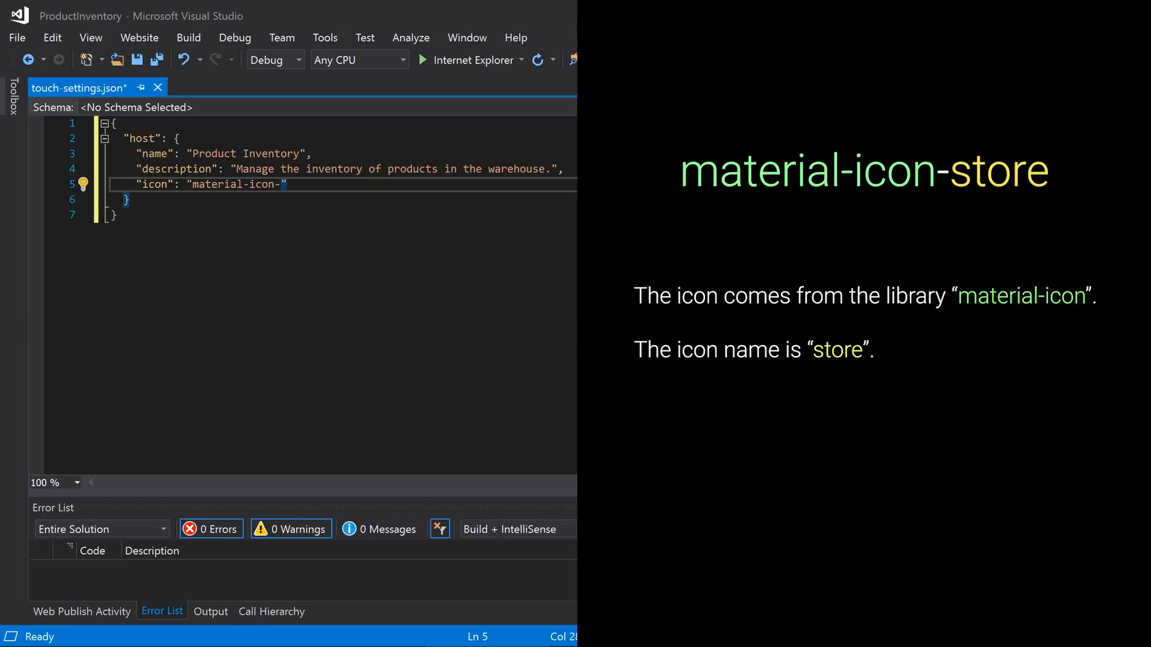
text(store)
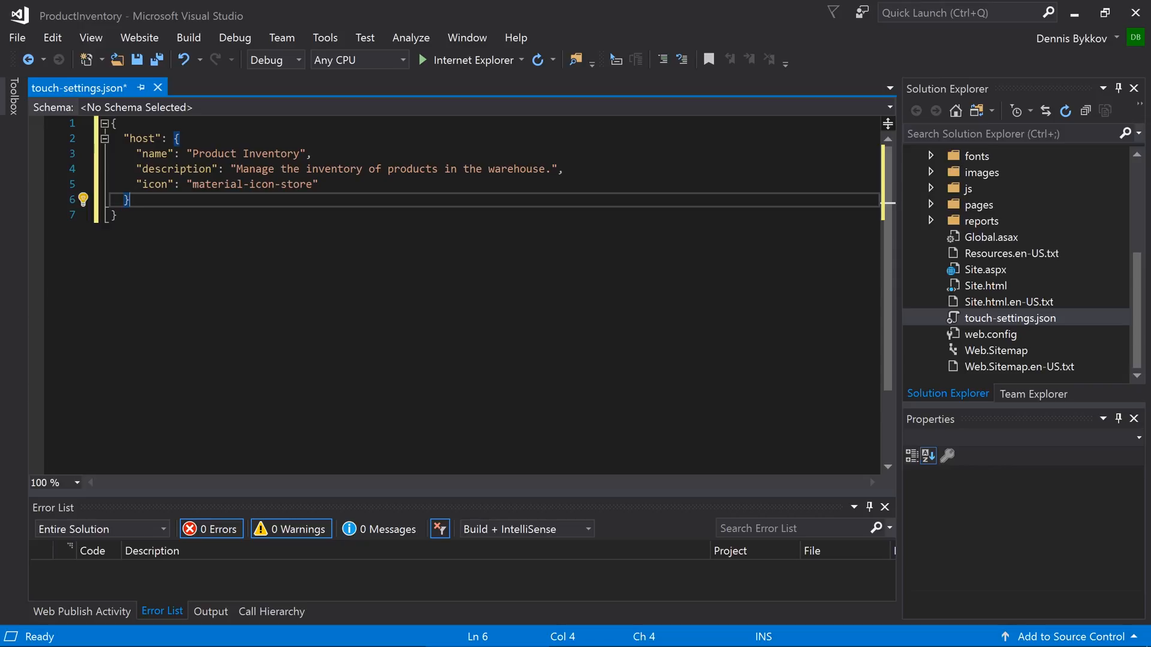
Add a ui theme block with name "Dark" and accent "Lacquer".
text(,)
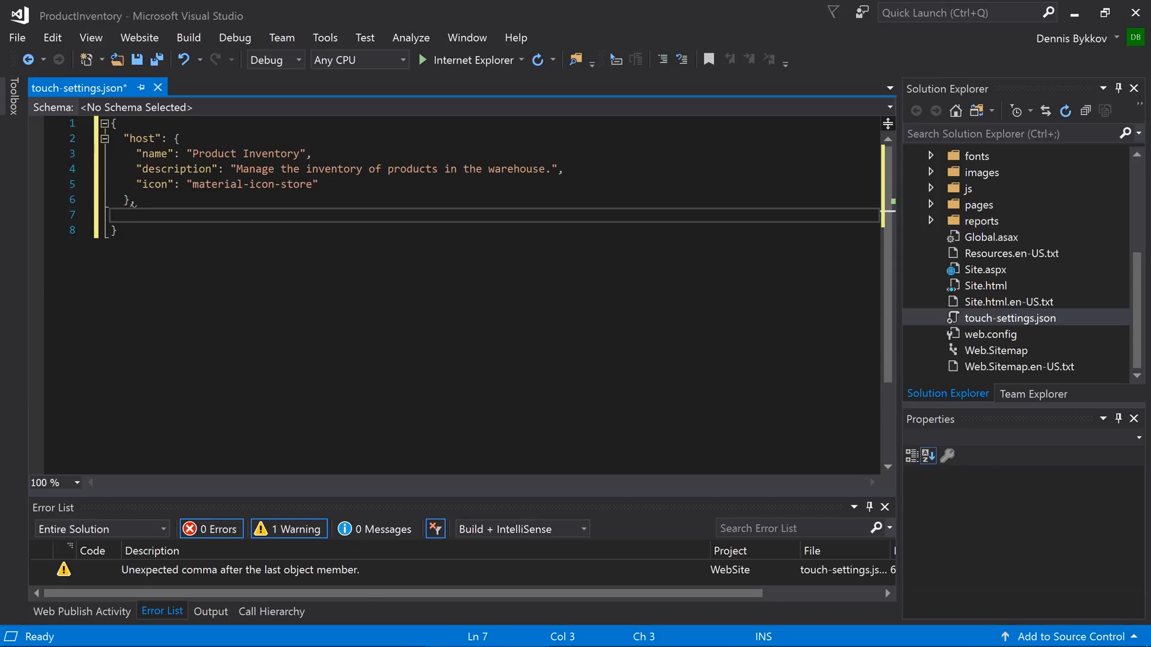
text("ui":)
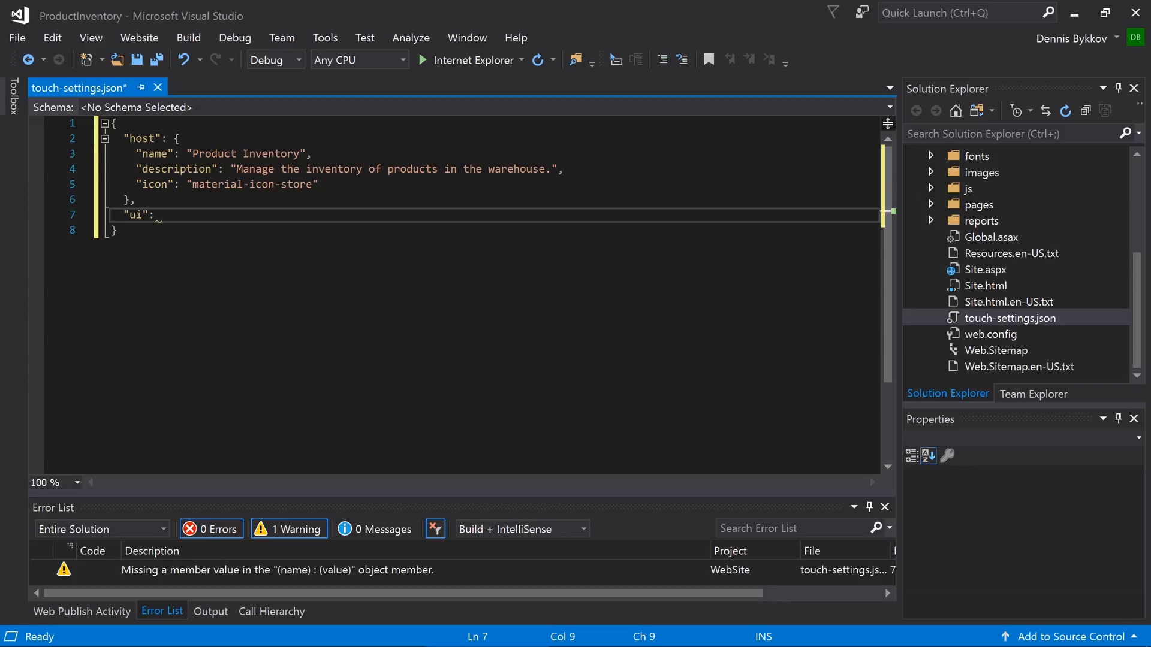
text({)
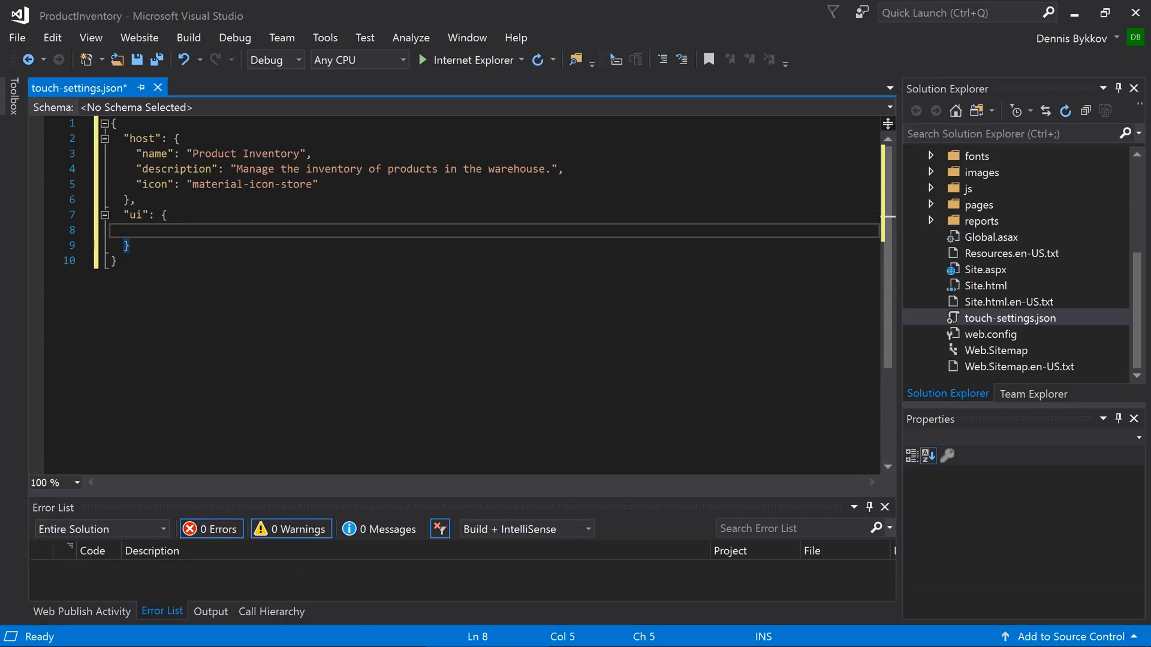
text("theme":)
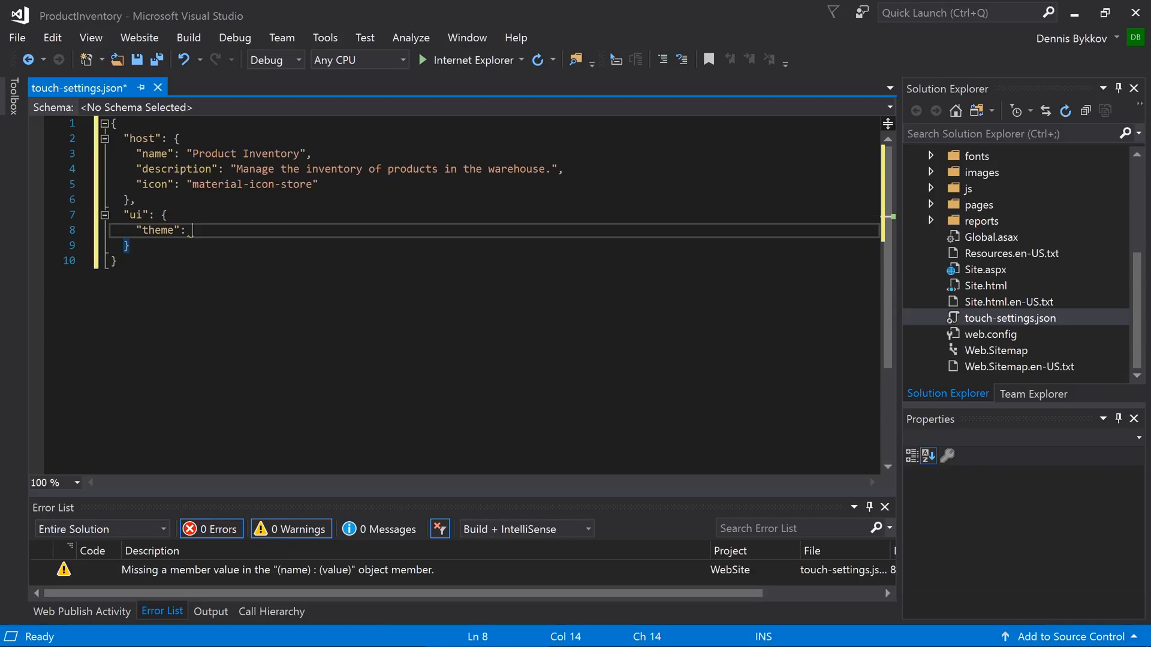
text({)
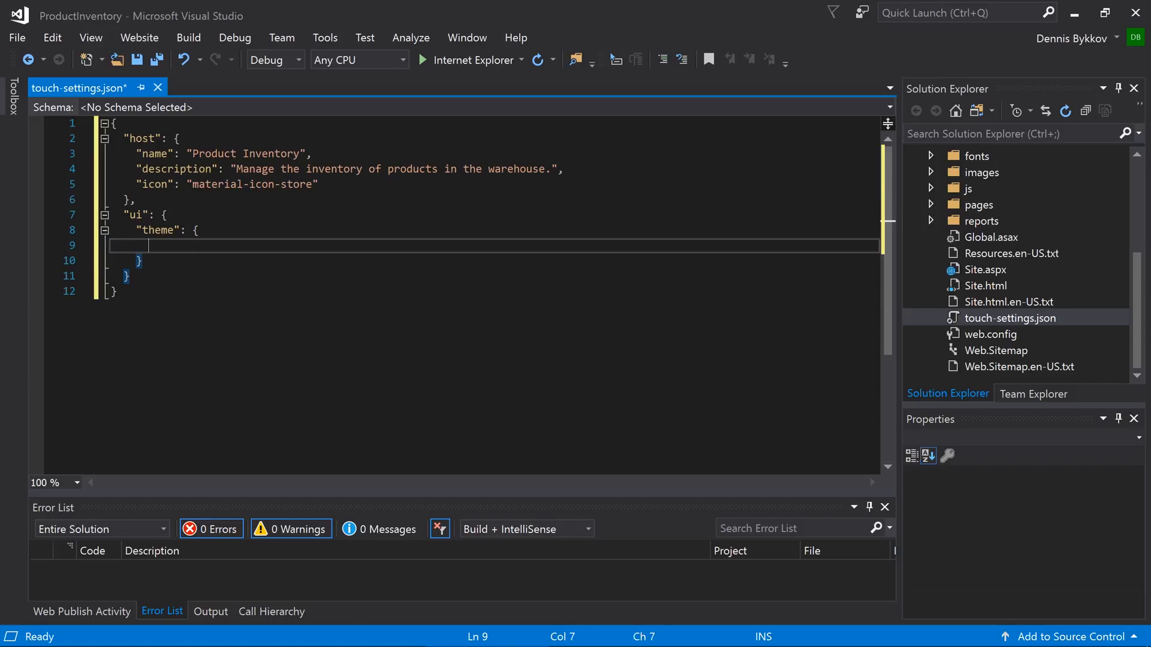
text("name": "Da")
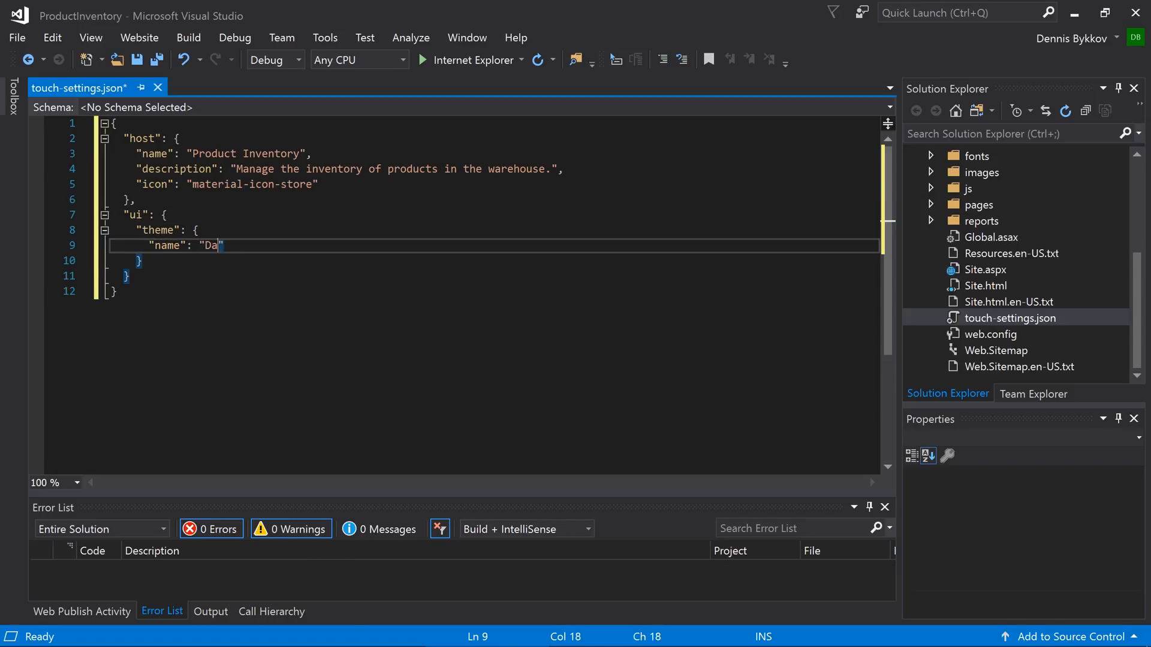
text(rk",)
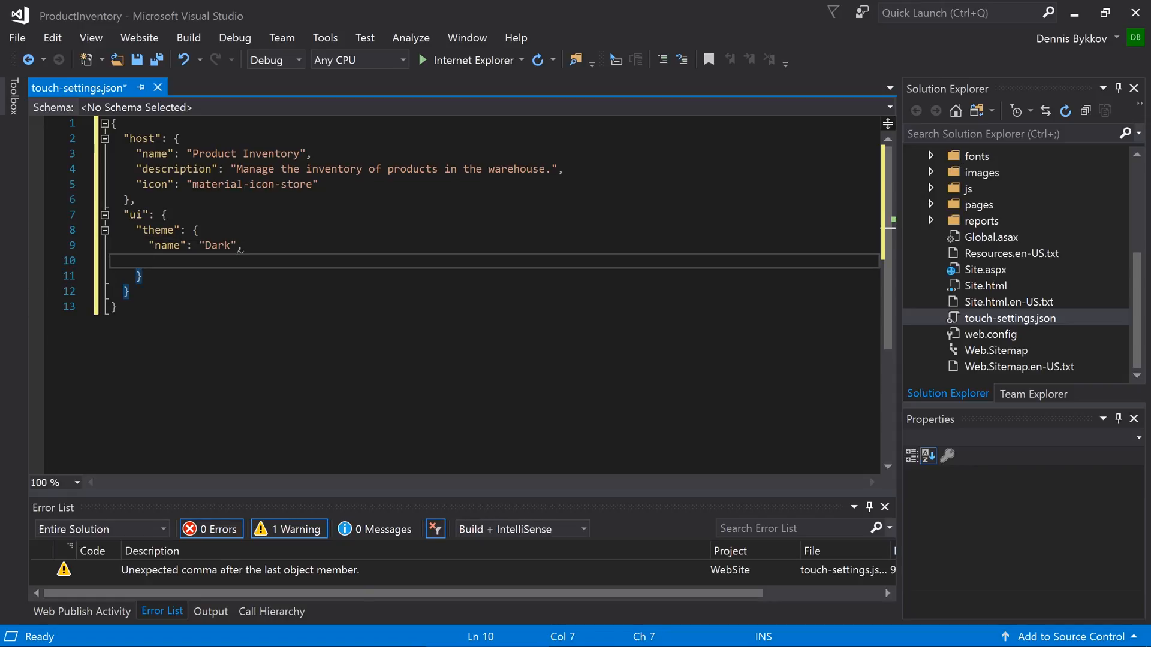
text(ac)
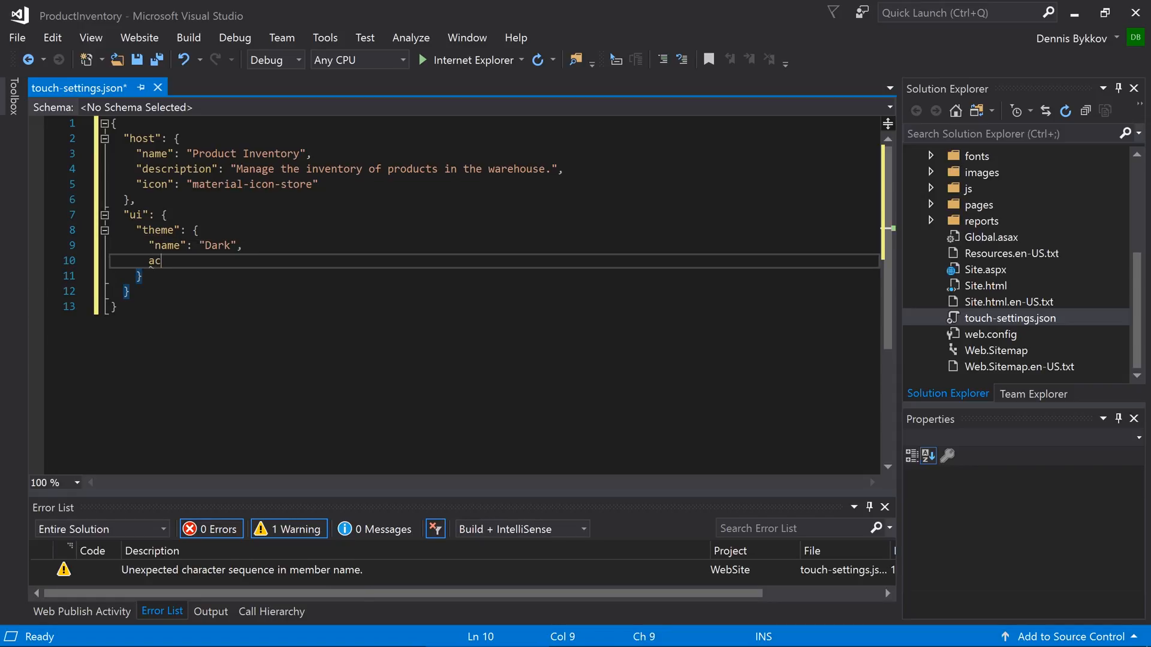
text("accent": "L")
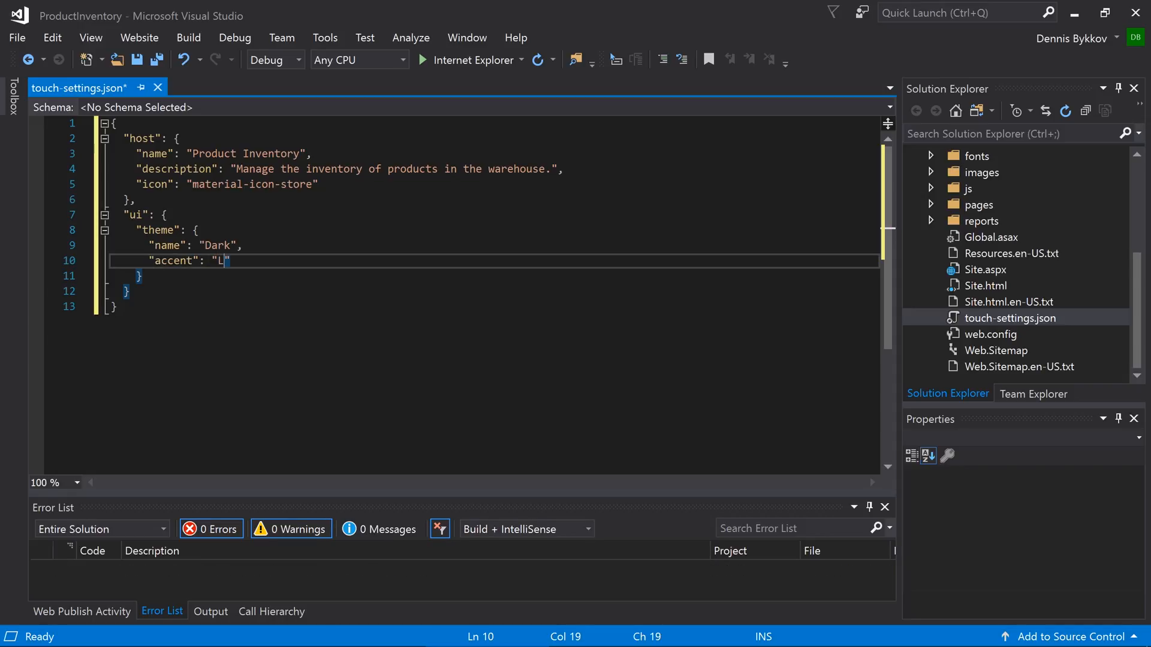
text(acquer)
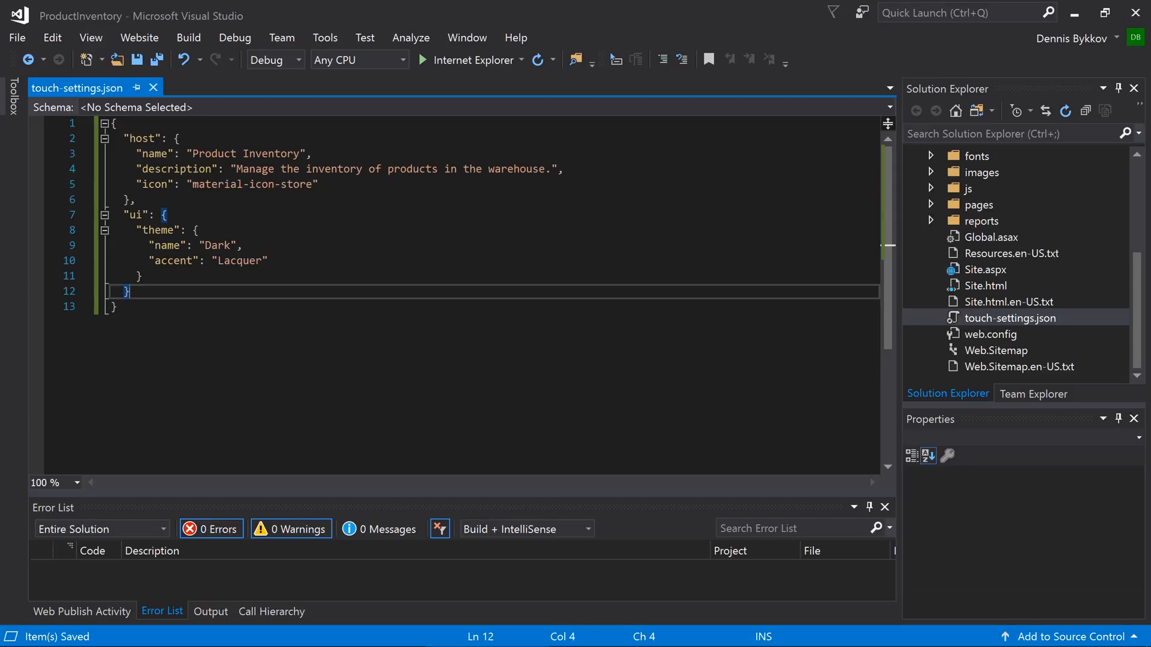
Begin a "settings" section containing an options block.
text("settings":)
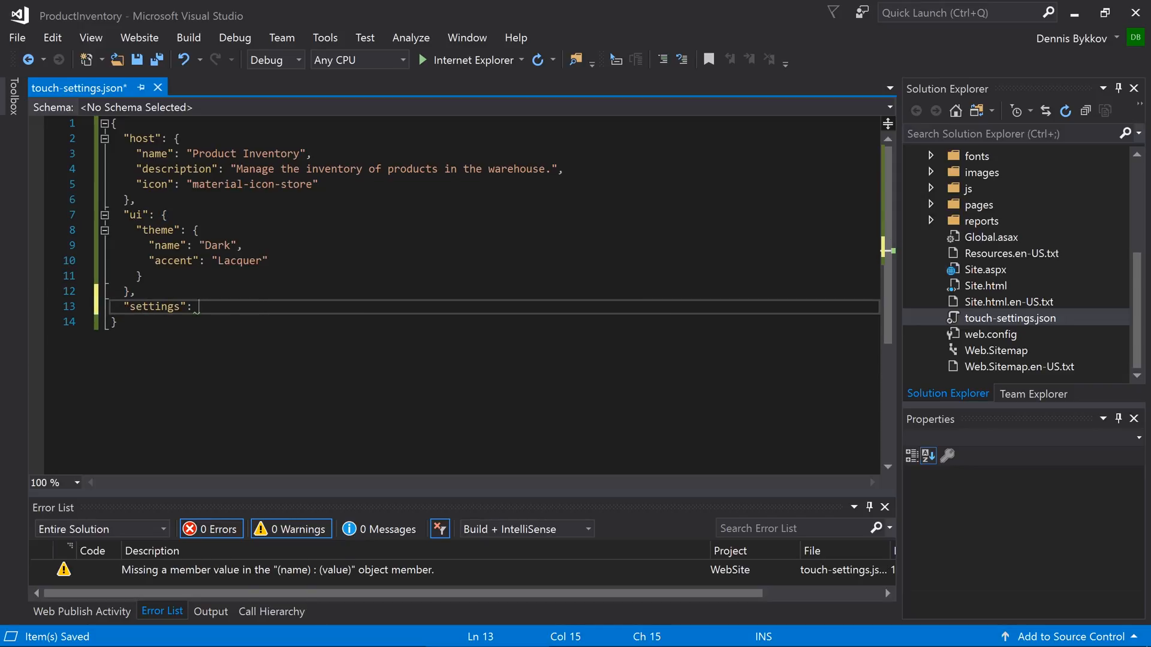
text({)
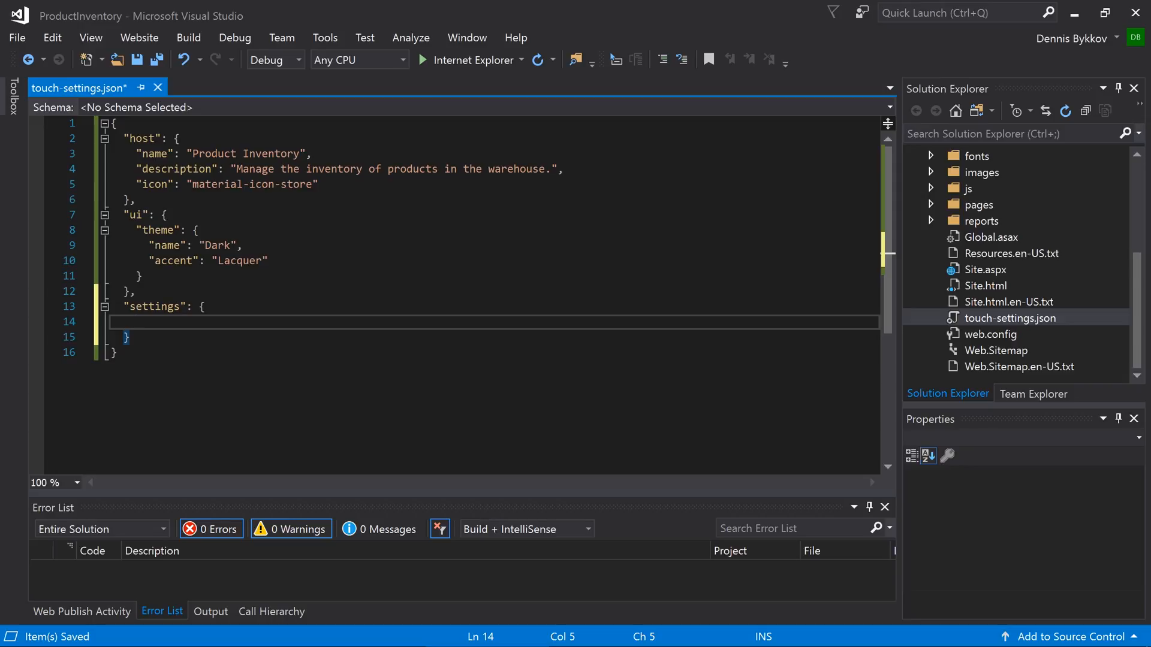
text(options": {)
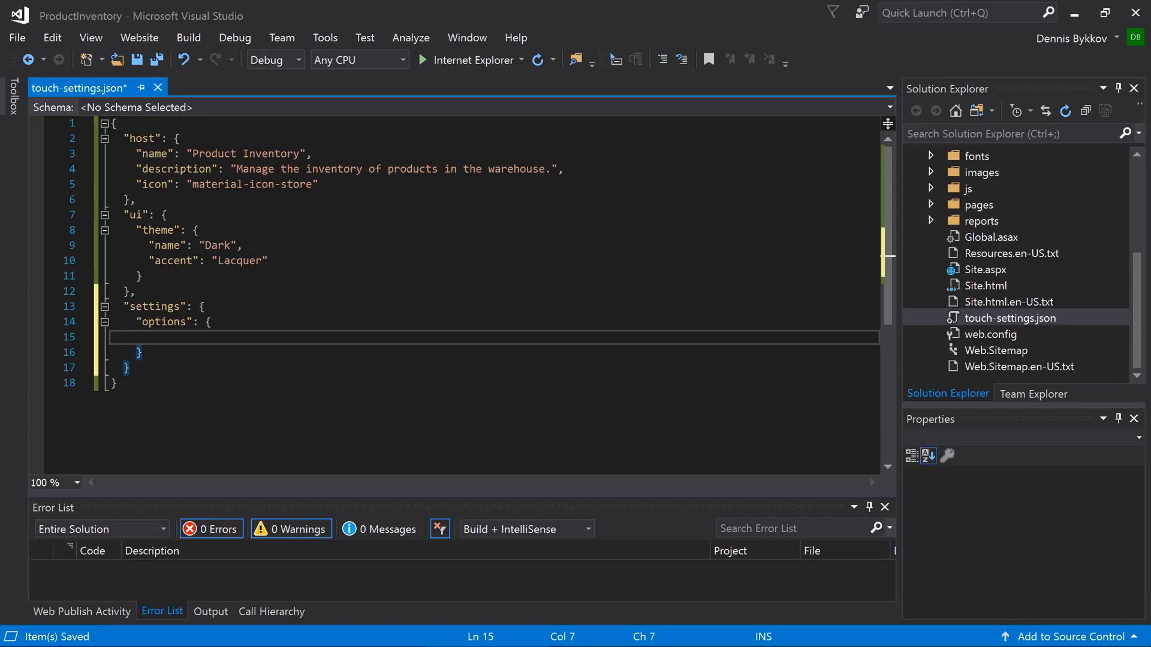
text("theme": fa)
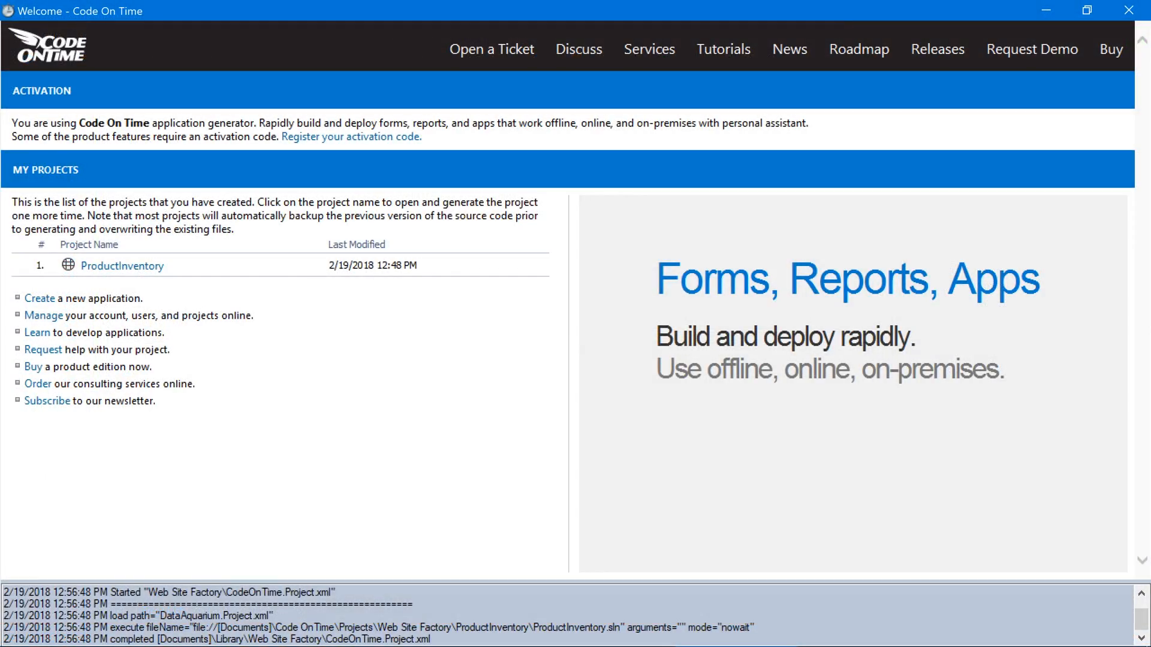
mouse_move(147, 265)
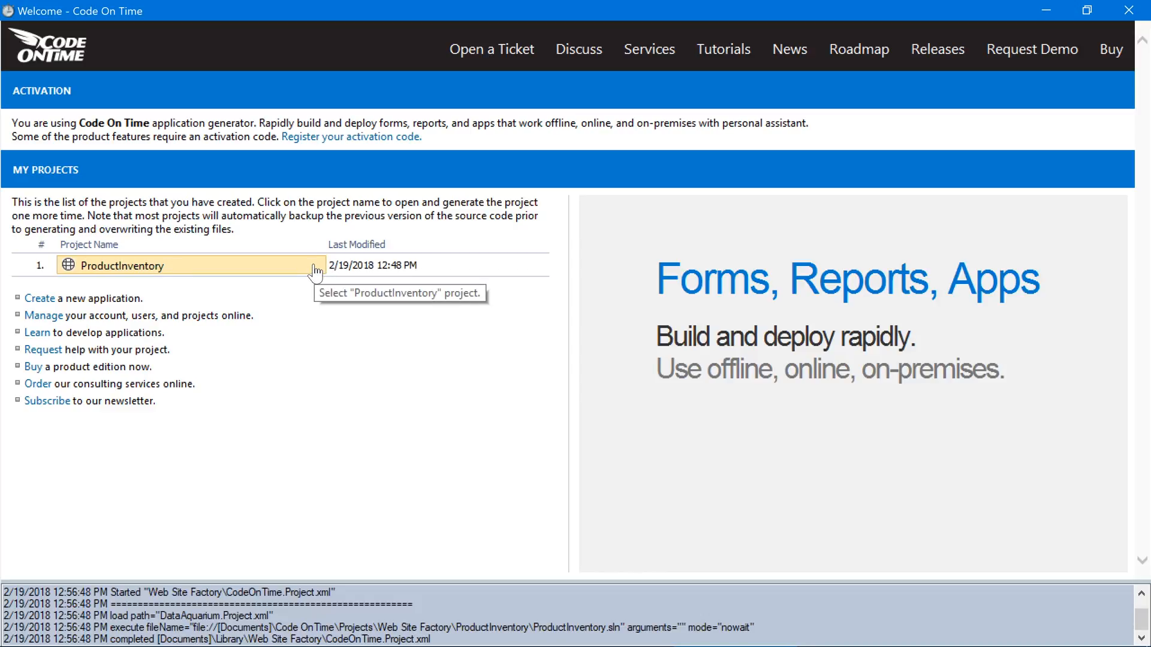
Publish ProductInventory to Azure, deploying to production.
click(122, 266)
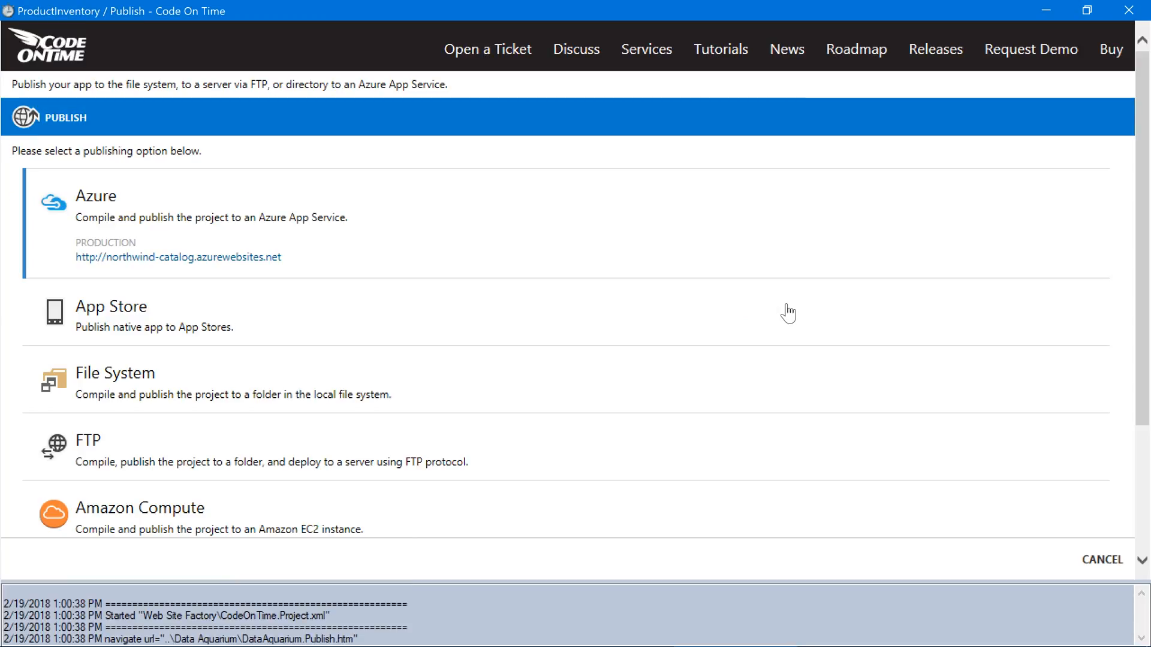
click(96, 196)
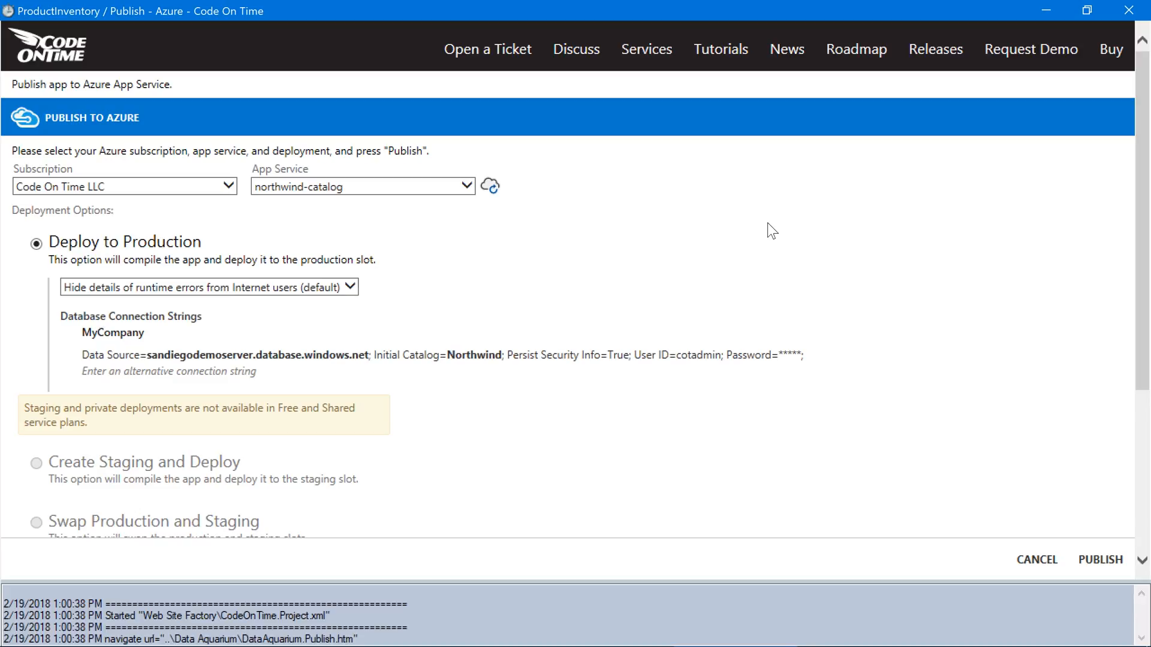
click(1101, 559)
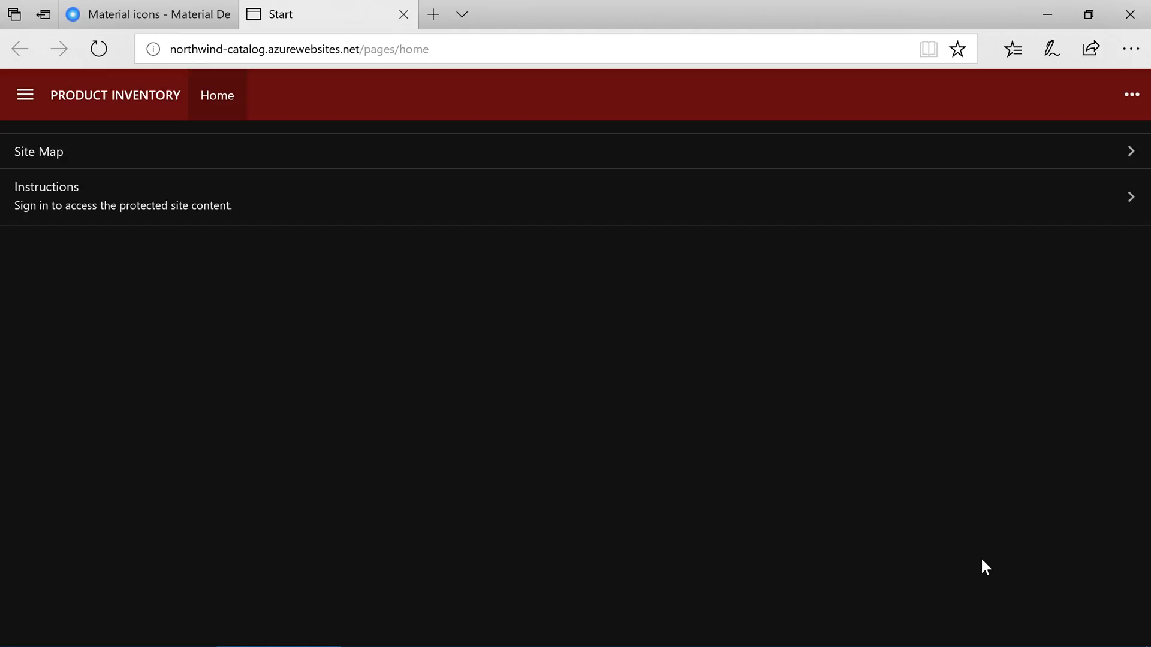
Exit the Product Inventory app from the account menu.
click(39, 152)
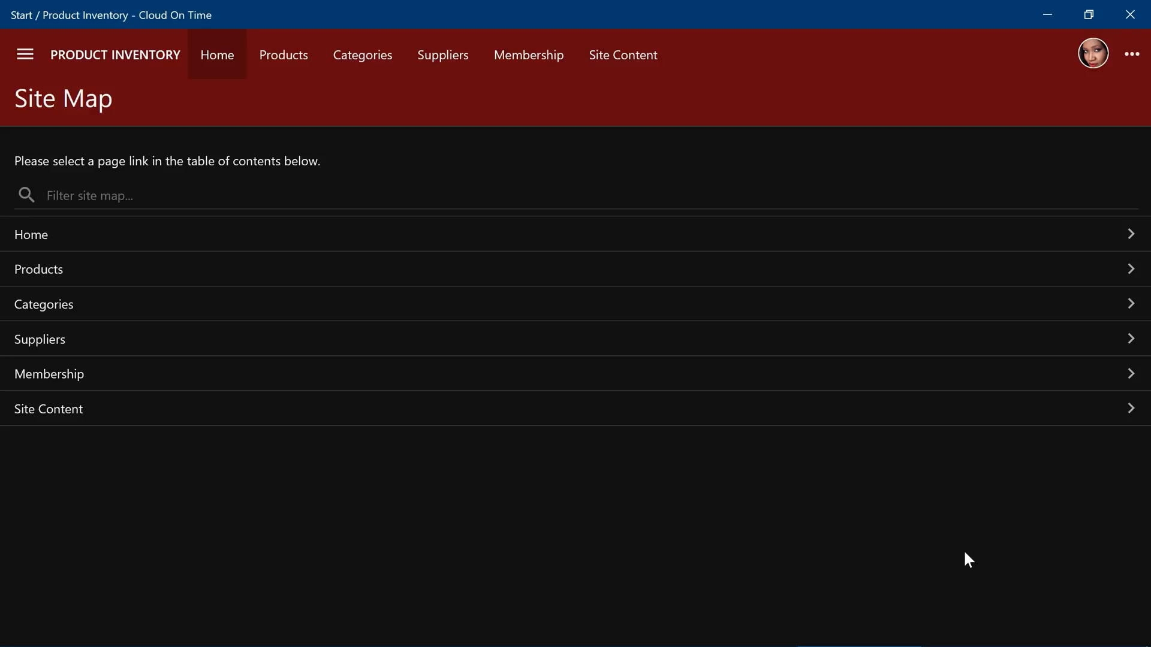
mouse_move(1092, 56)
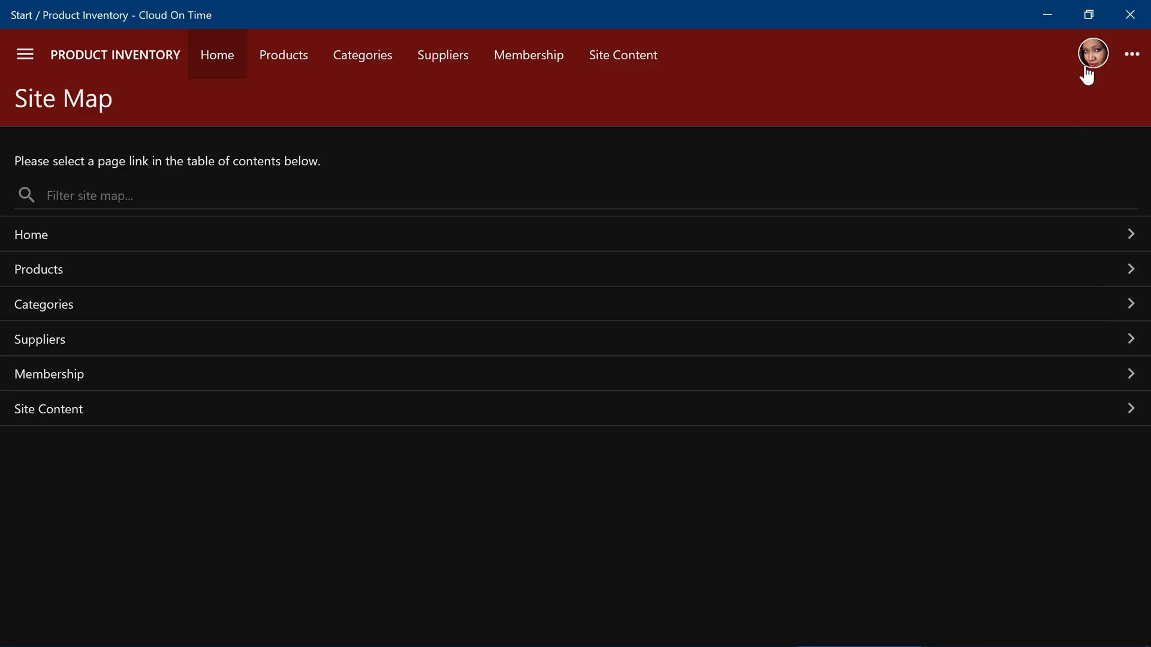
click(1093, 55)
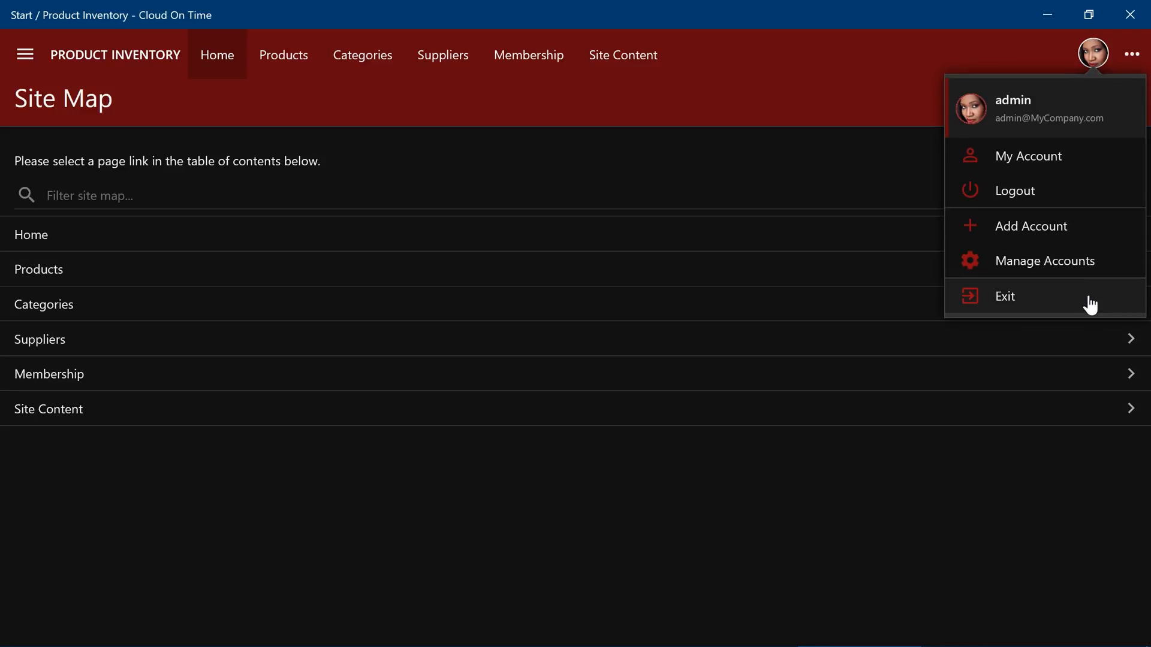
click(1004, 296)
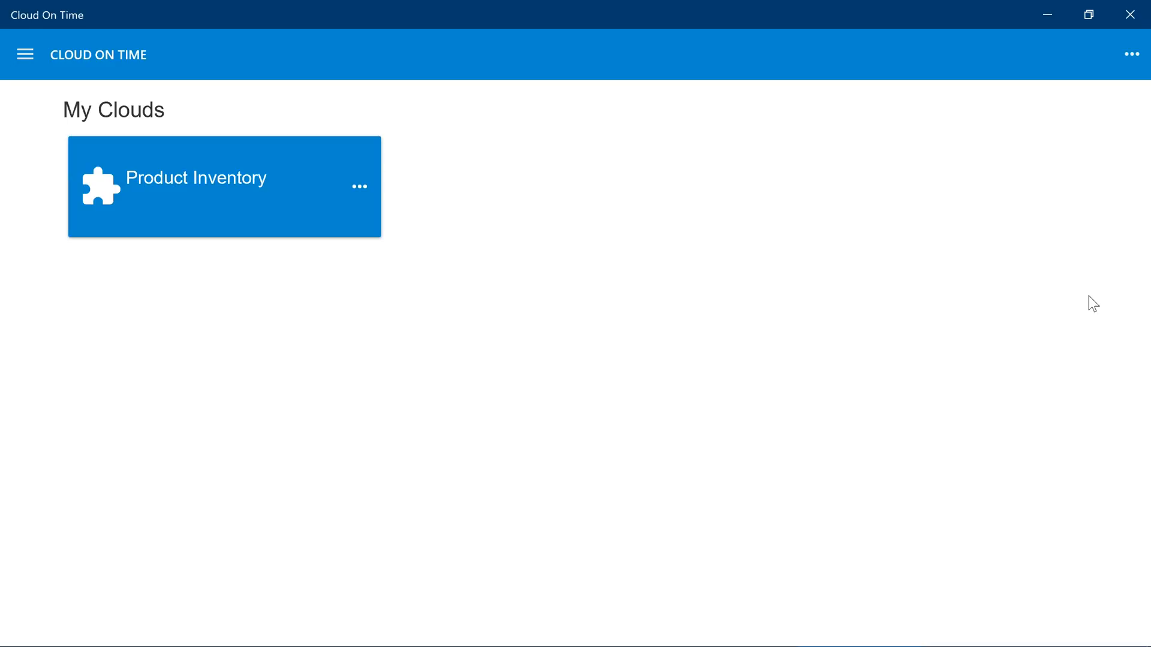
Delete the Product Inventory cloud tile from My Clouds and confirm.
click(359, 187)
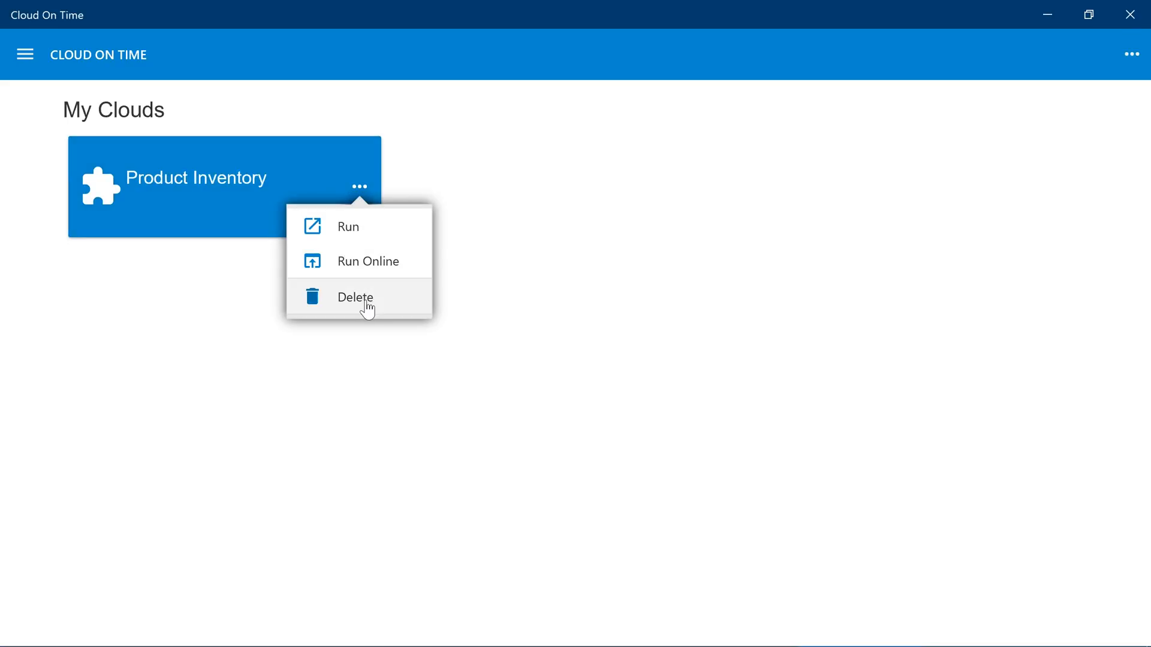
click(354, 298)
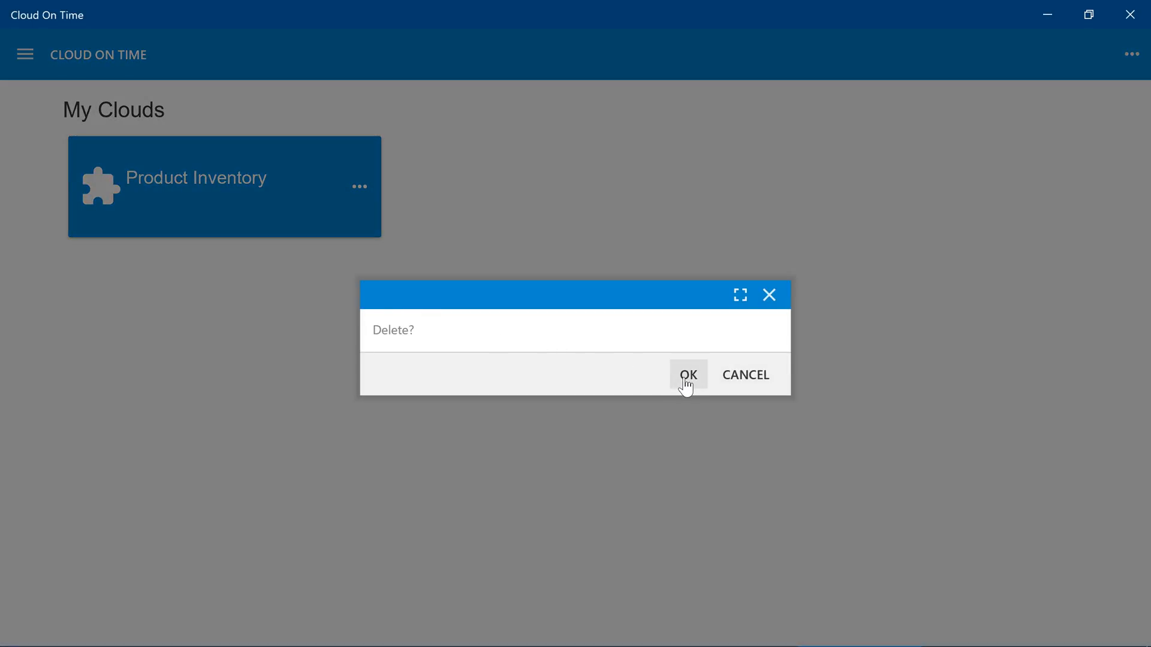
click(687, 374)
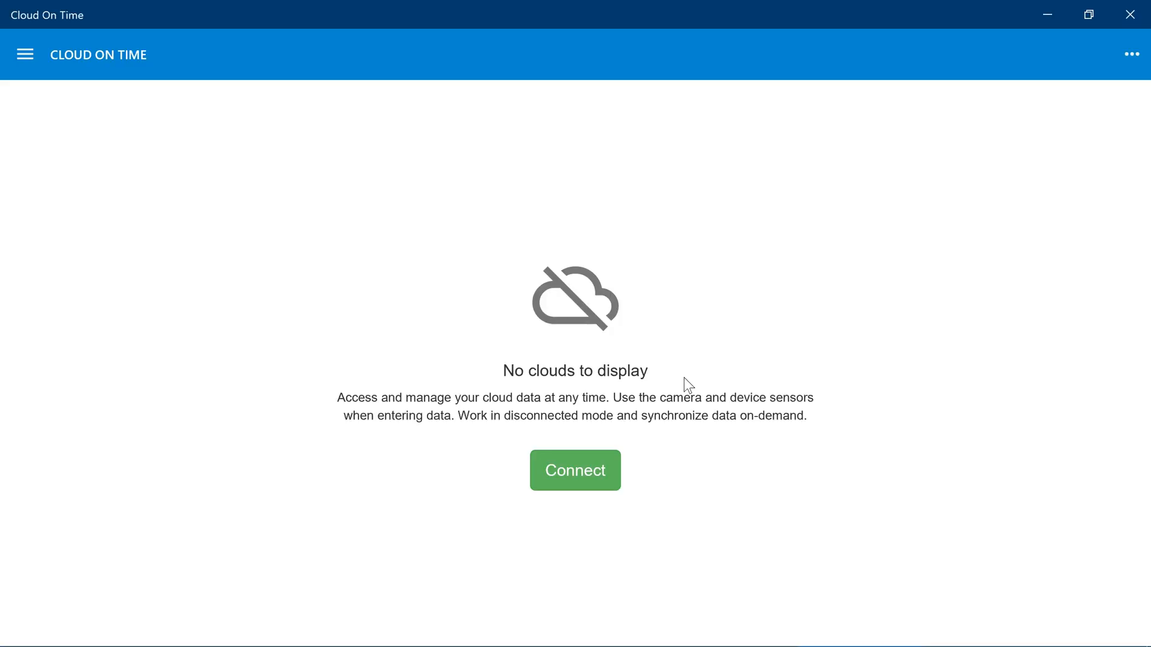
mouse_move(536, 477)
text(northwind-catalog)
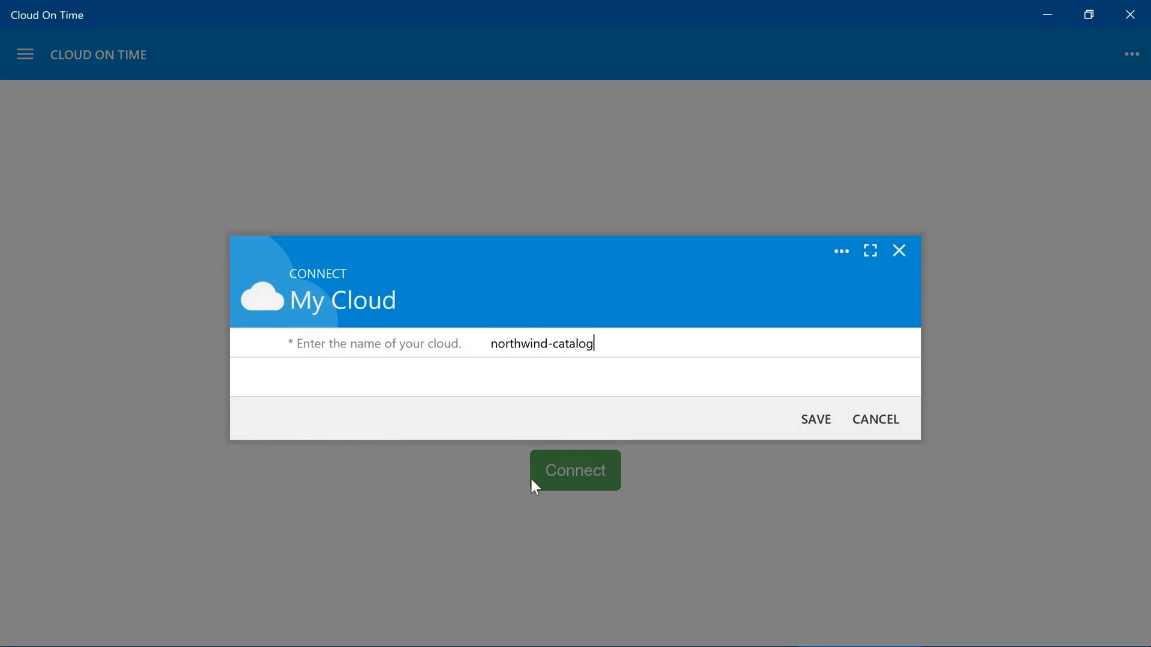
mouse_move(815, 418)
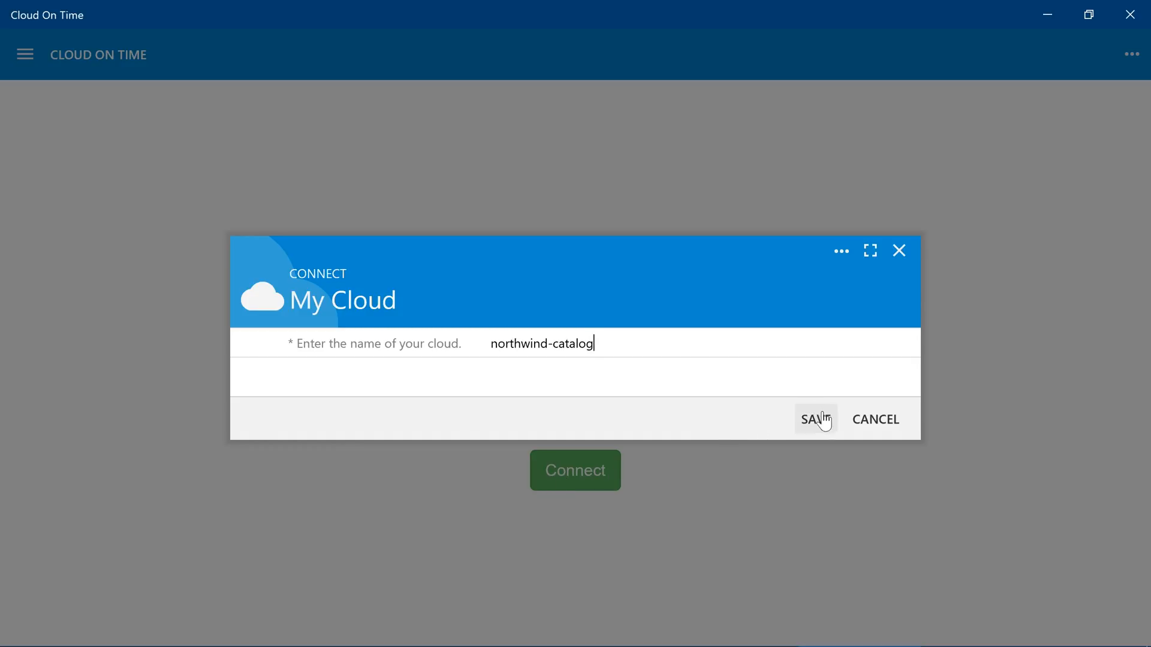
Connect to the Product Inventory cloud and log in with the admin account.
click(814, 419)
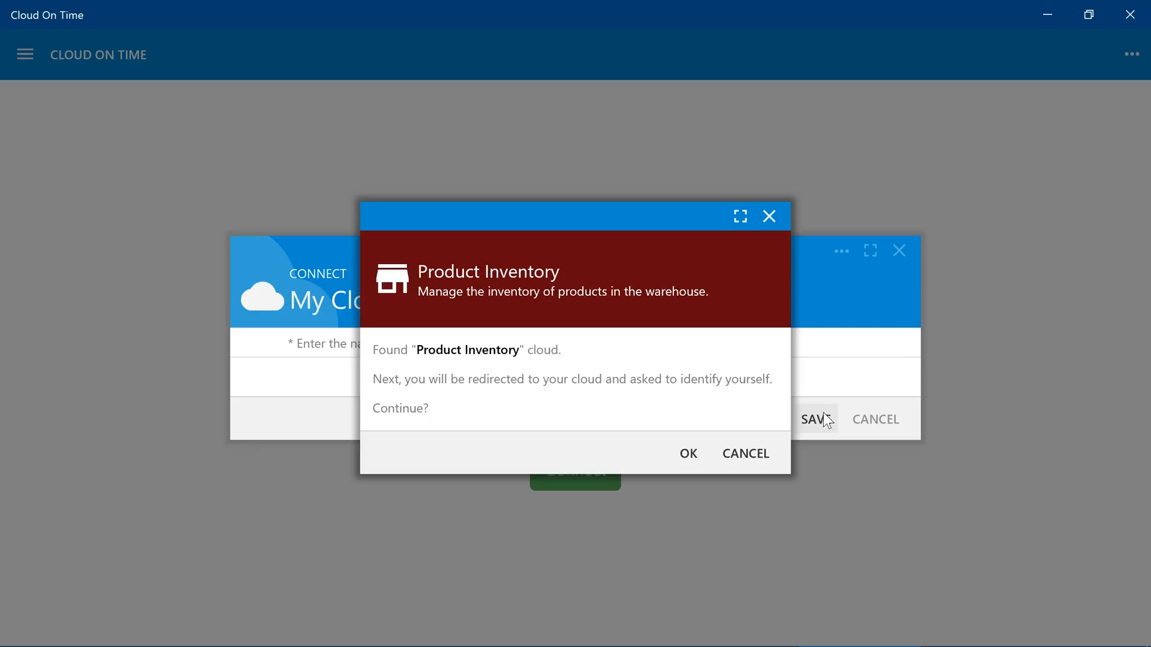
mouse_move(526, 318)
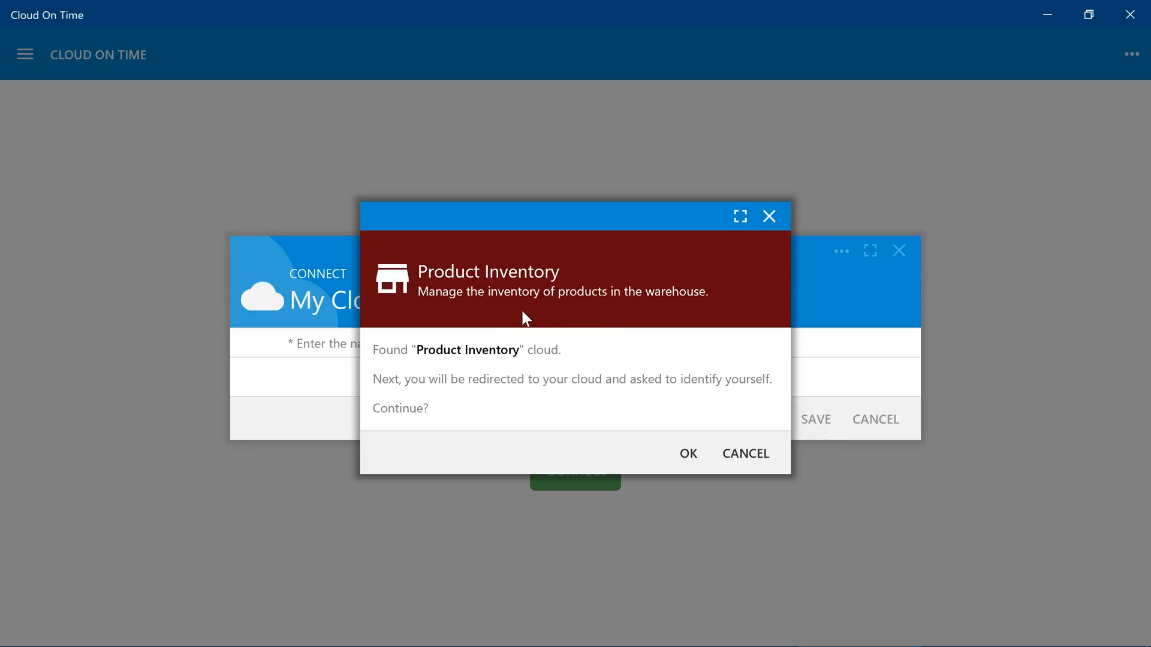
mouse_move(472, 340)
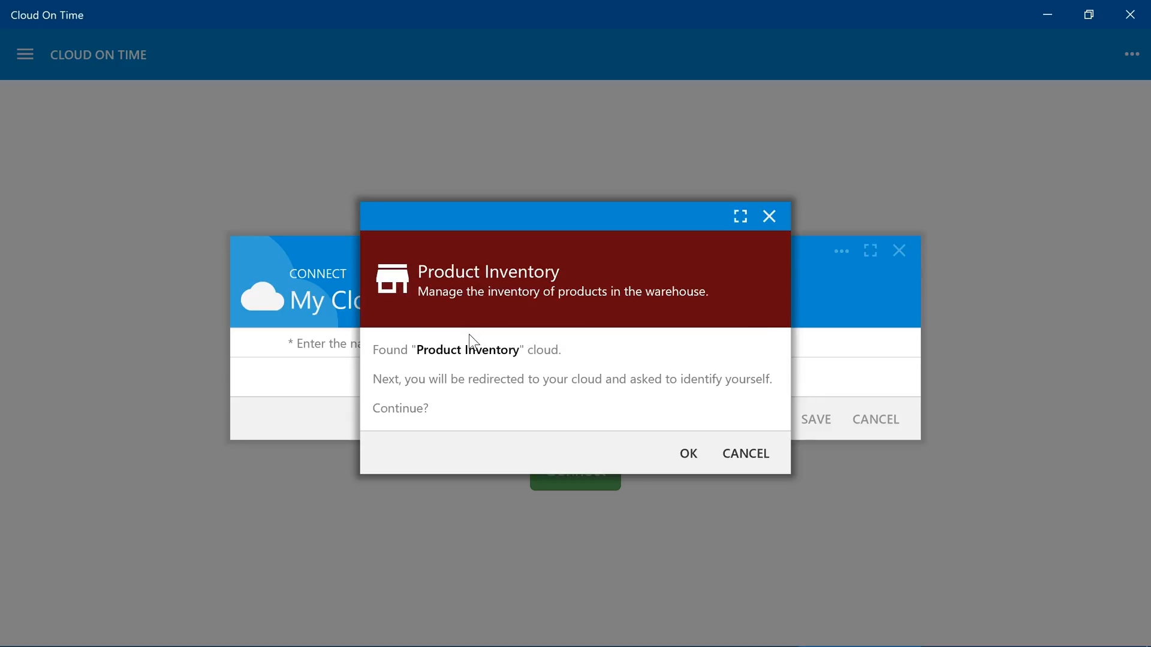
mouse_move(473, 300)
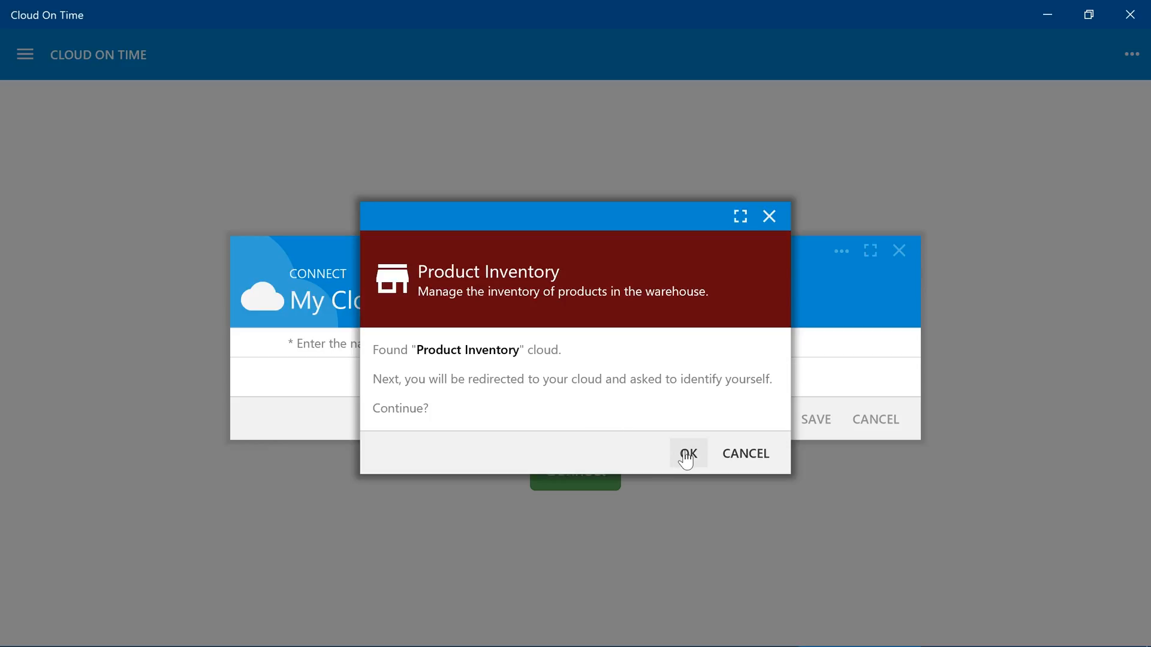
click(687, 453)
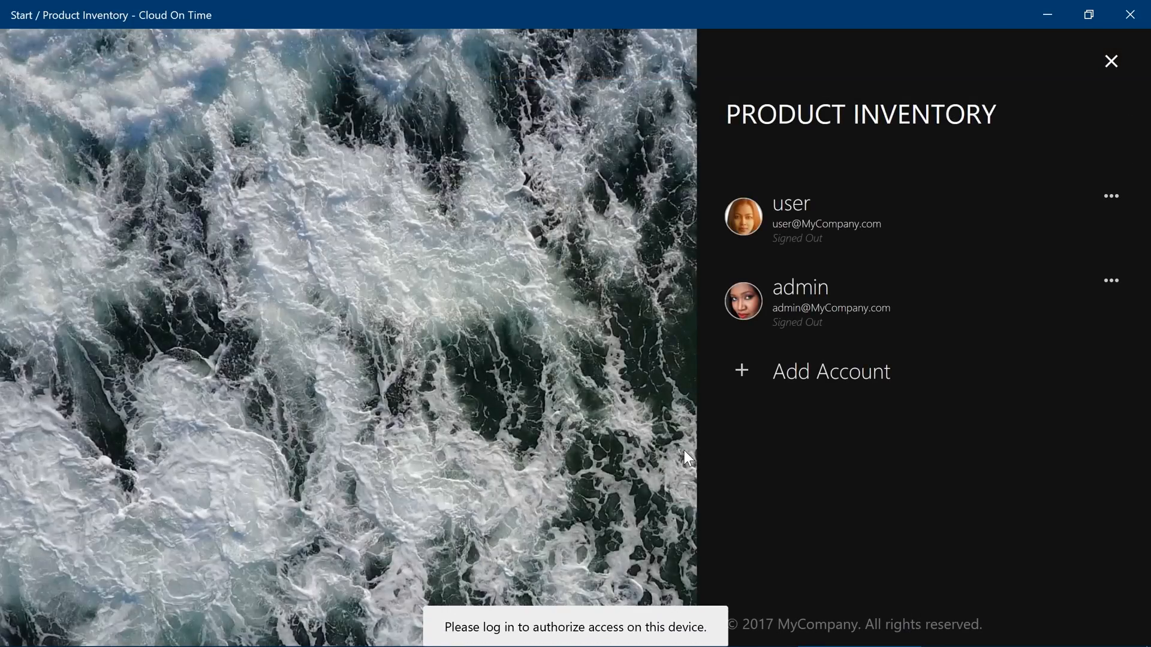
click(799, 287)
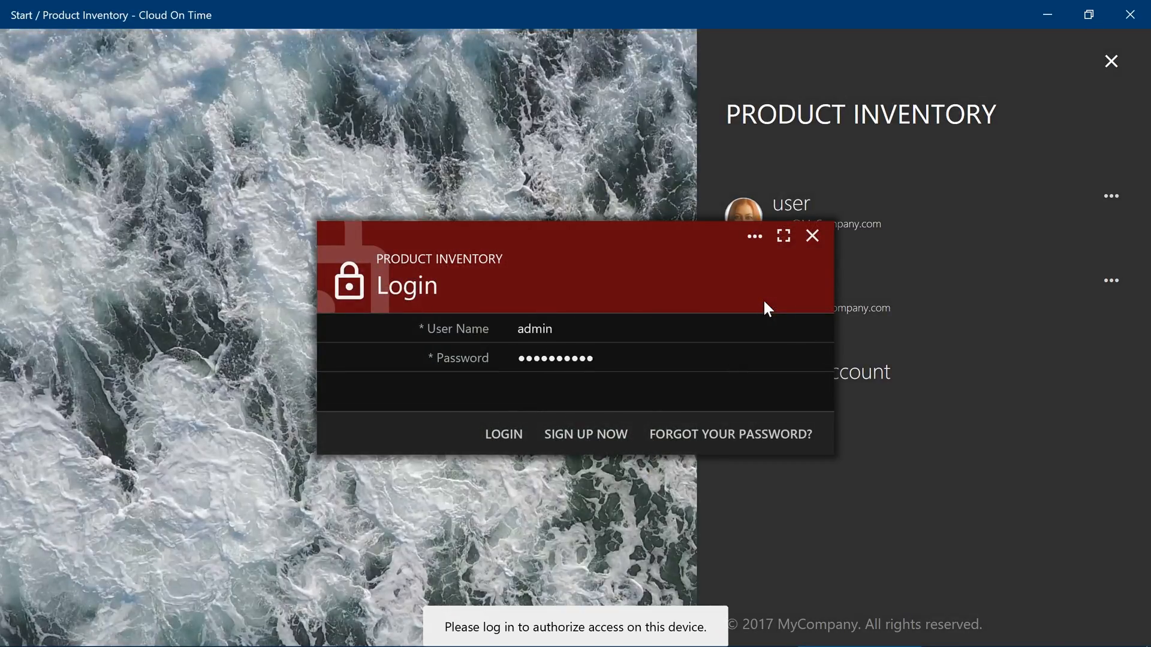
click(504, 434)
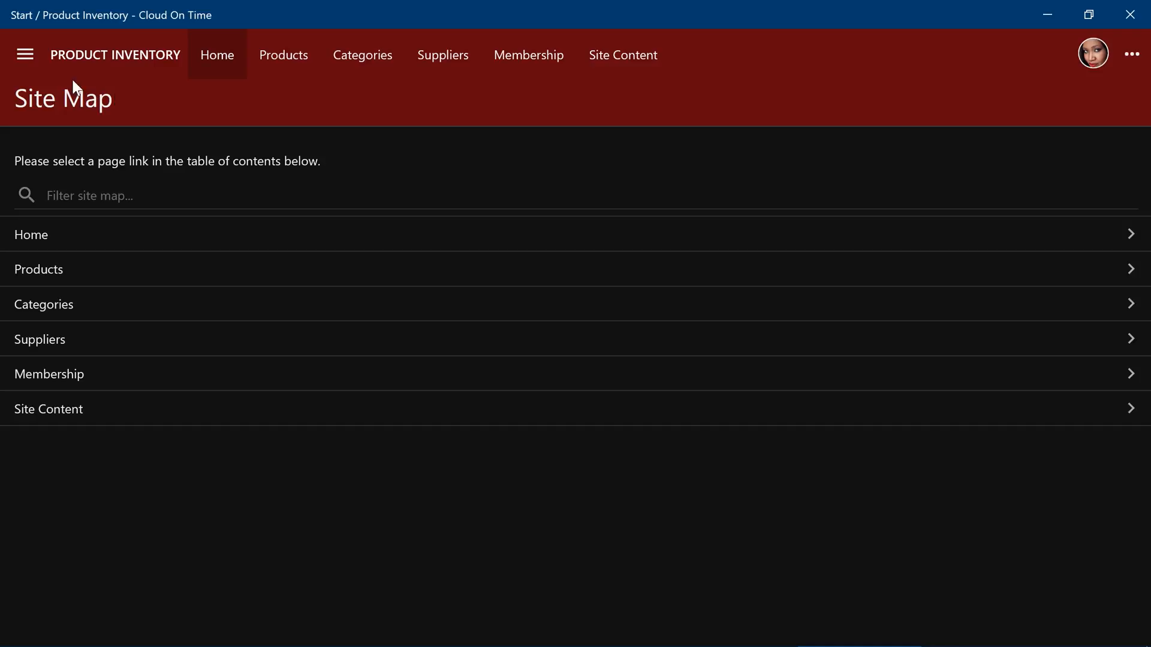
Look over the app's settings panel, then exit Product Inventory from the avatar menu.
click(24, 55)
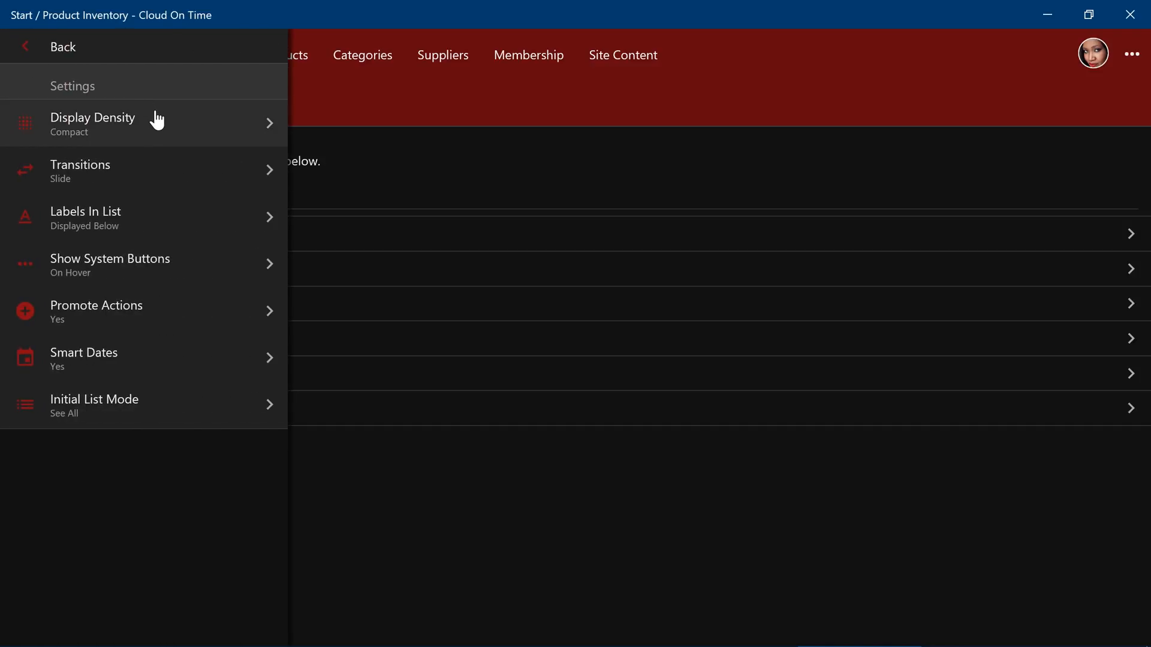
mouse_move(180, 170)
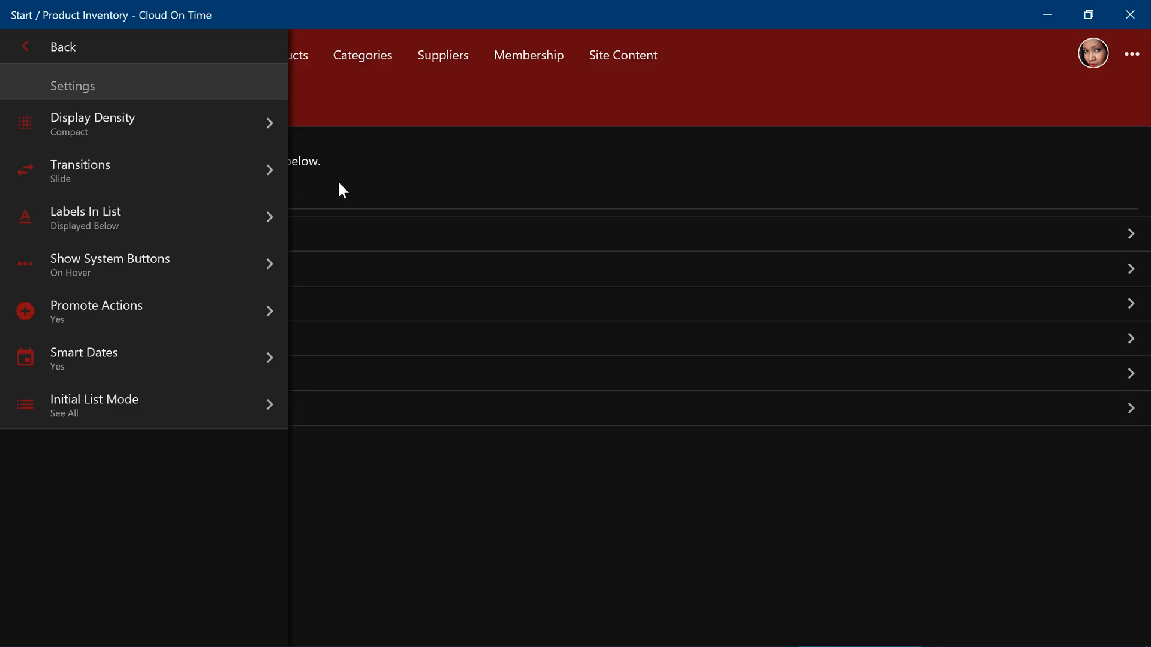
click(52, 47)
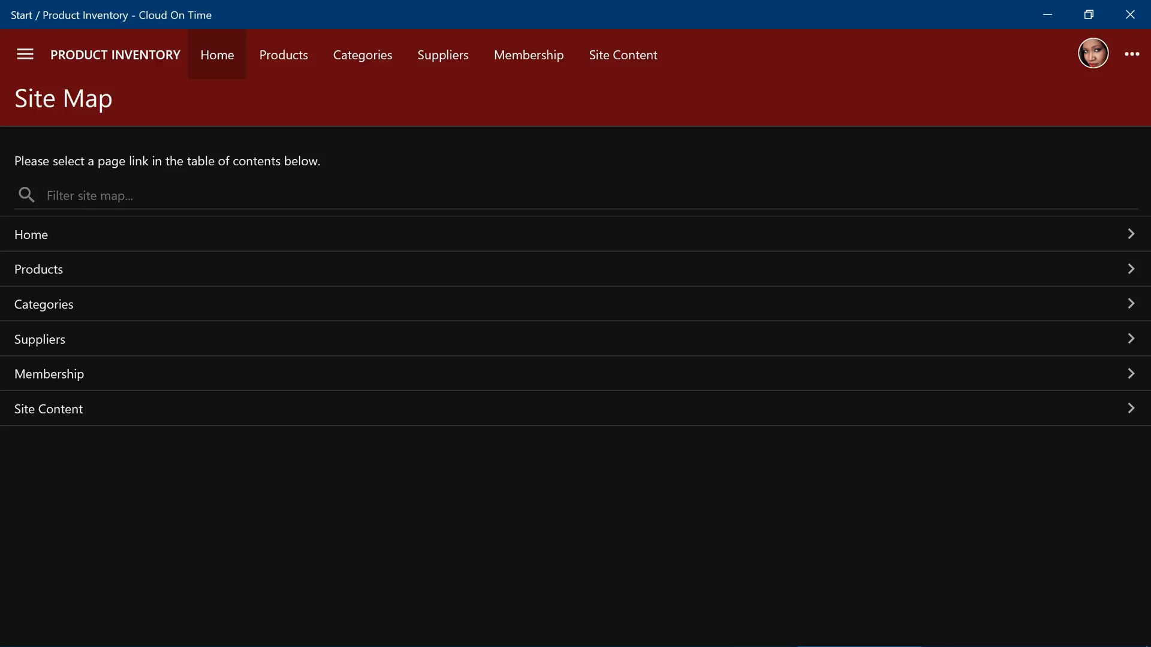
click(1092, 55)
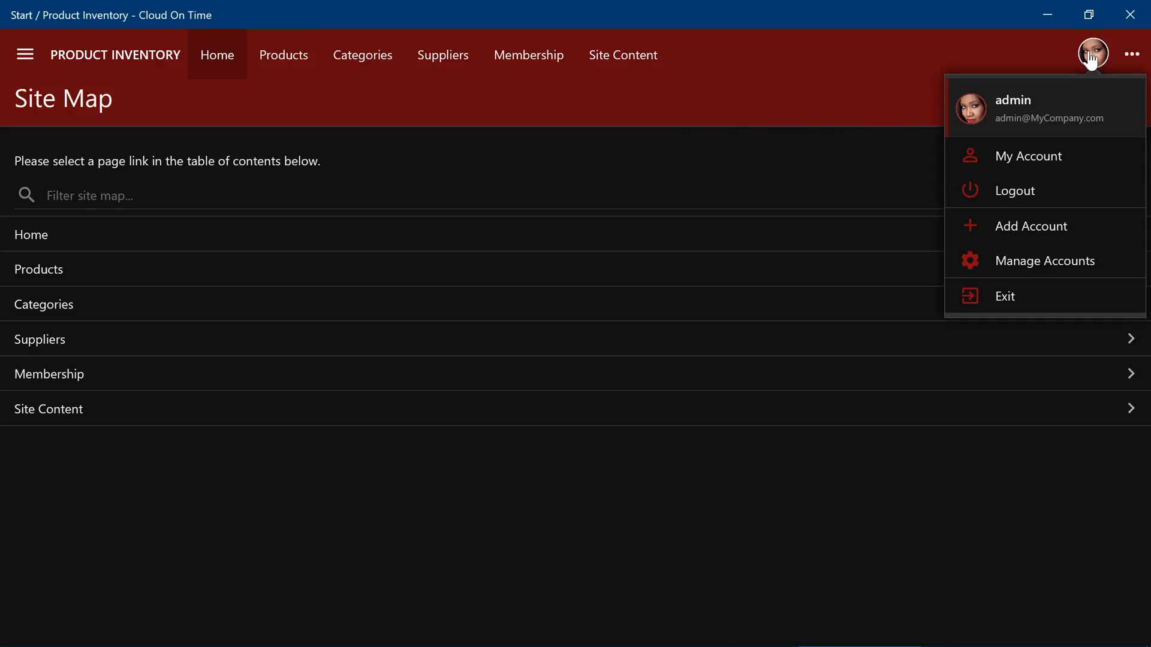
click(1004, 296)
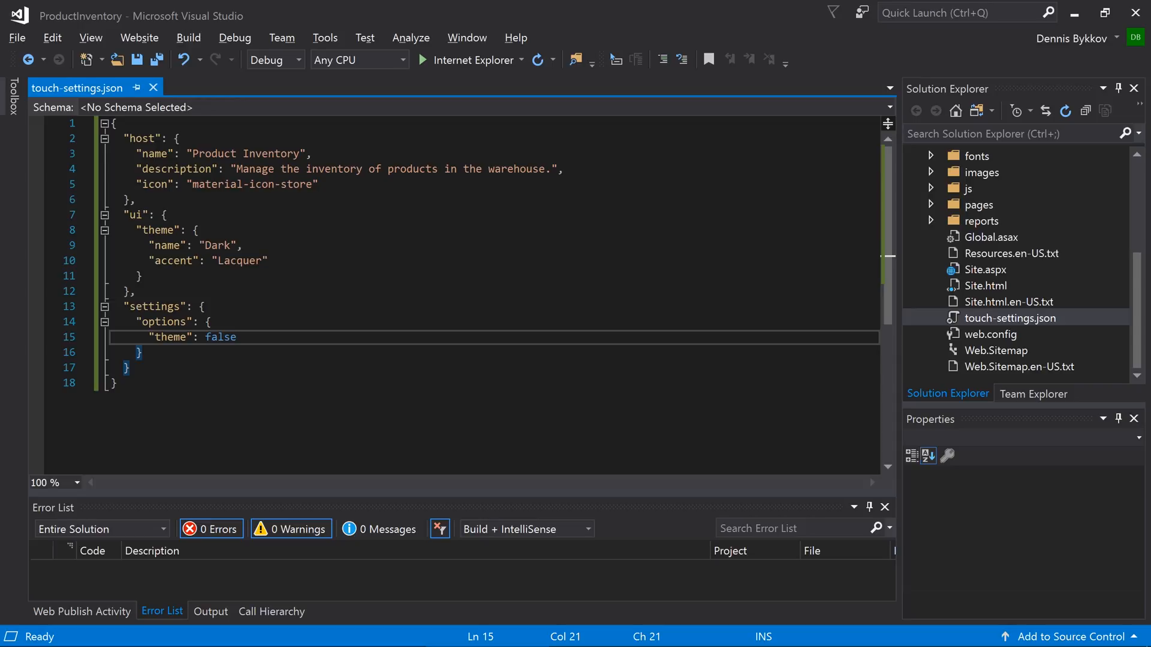
Add "image": "/images/acc-man-bkg.jpg" after the icon entry in touch-settings.json and confirm the file exists.
text(,)
key(Enter)
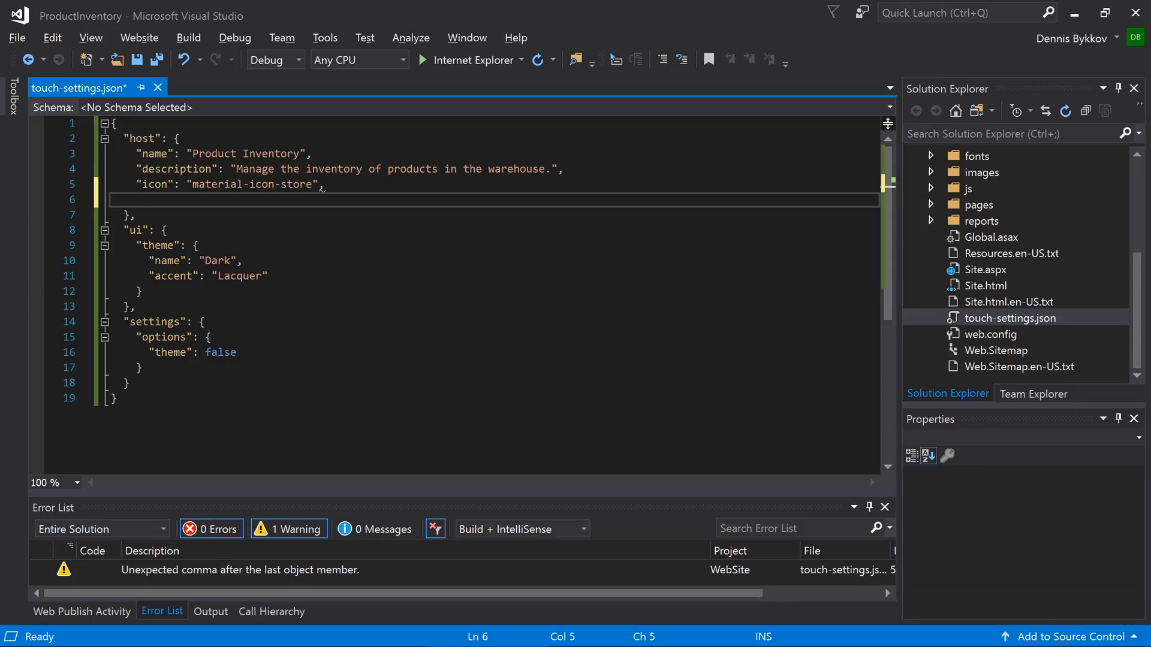
text(i)
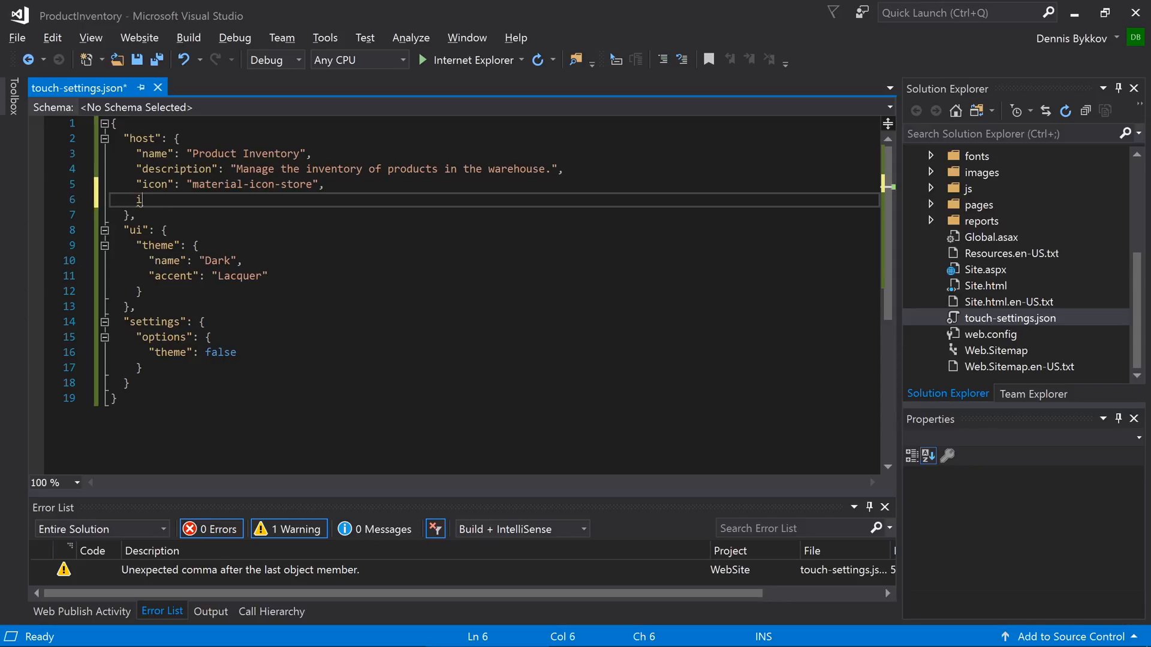
text("image": ")
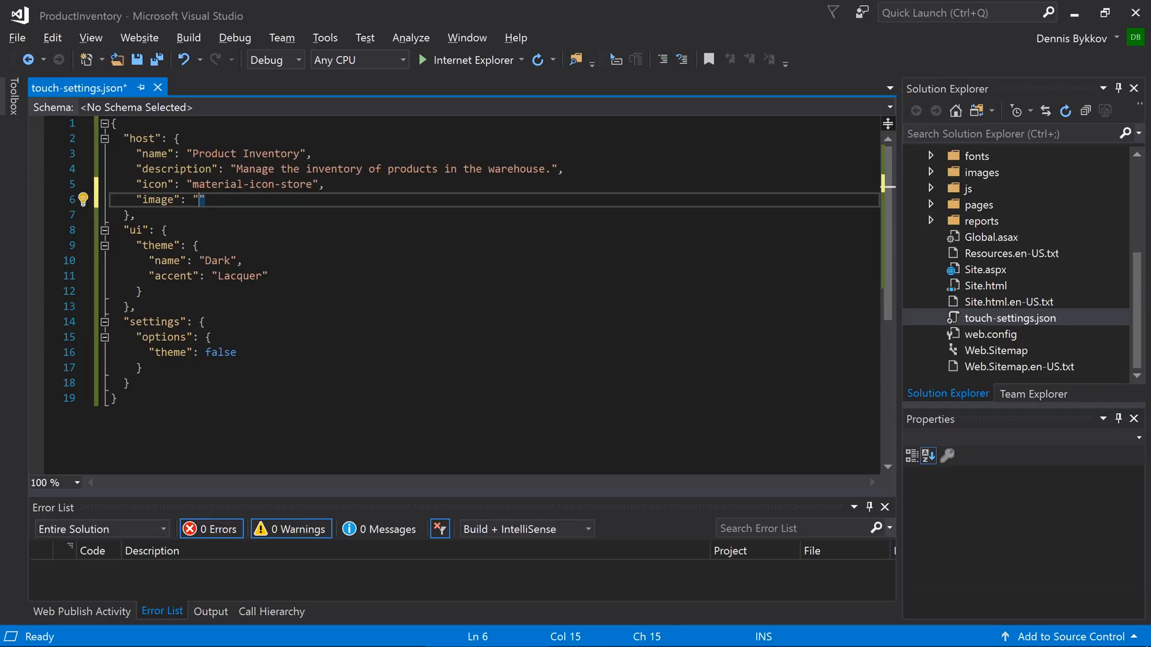
text(/images/acc-man)
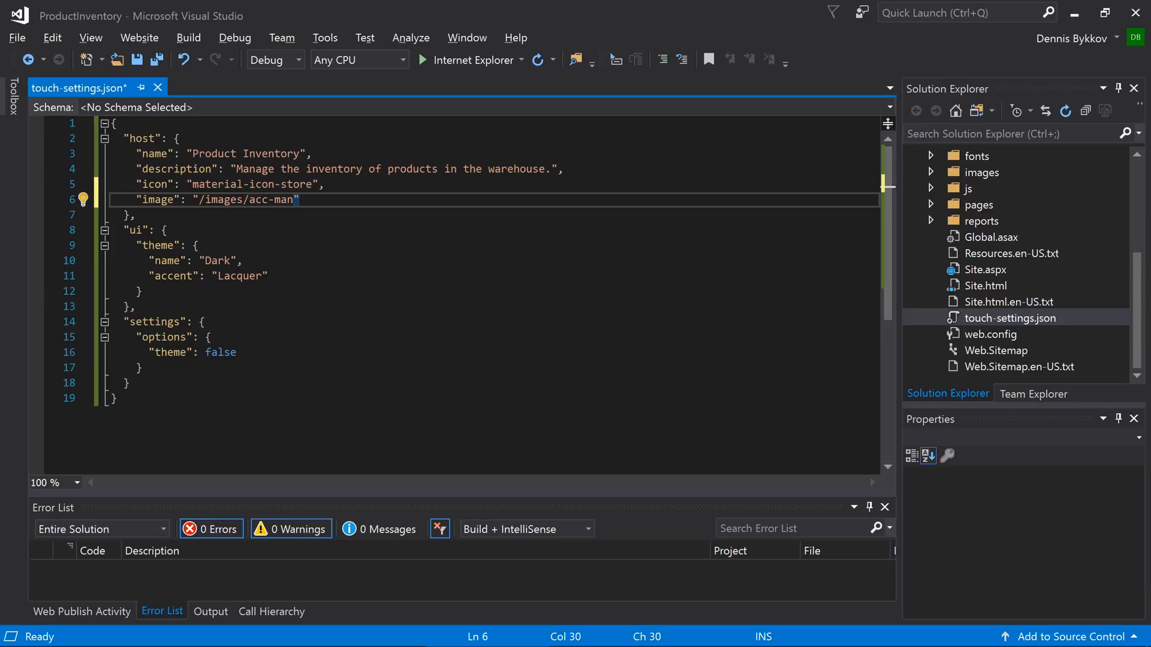
text(-bkg.jpg)
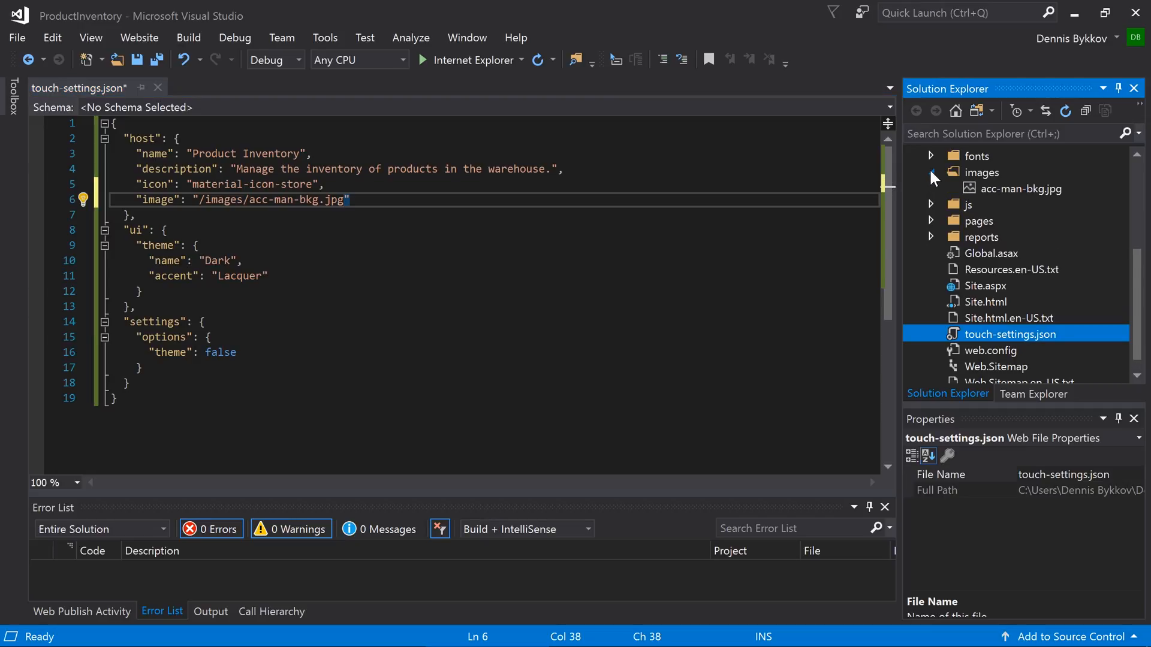
click(931, 172)
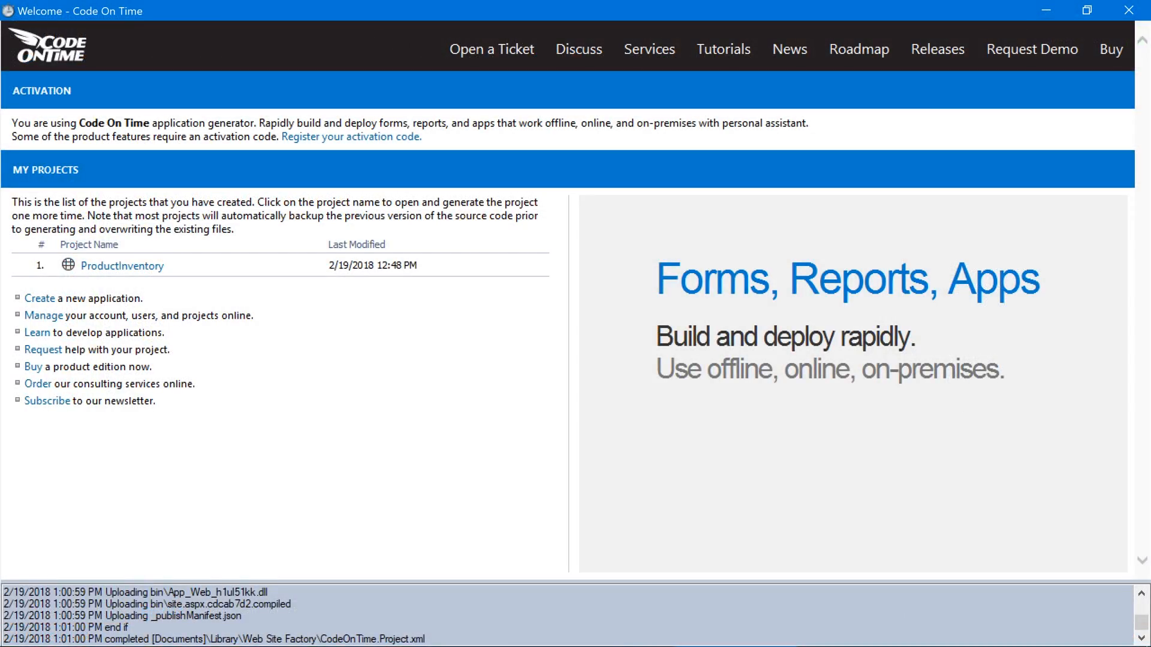
Publish the ProductInventory project to Azure, deploying to Production.
click(122, 265)
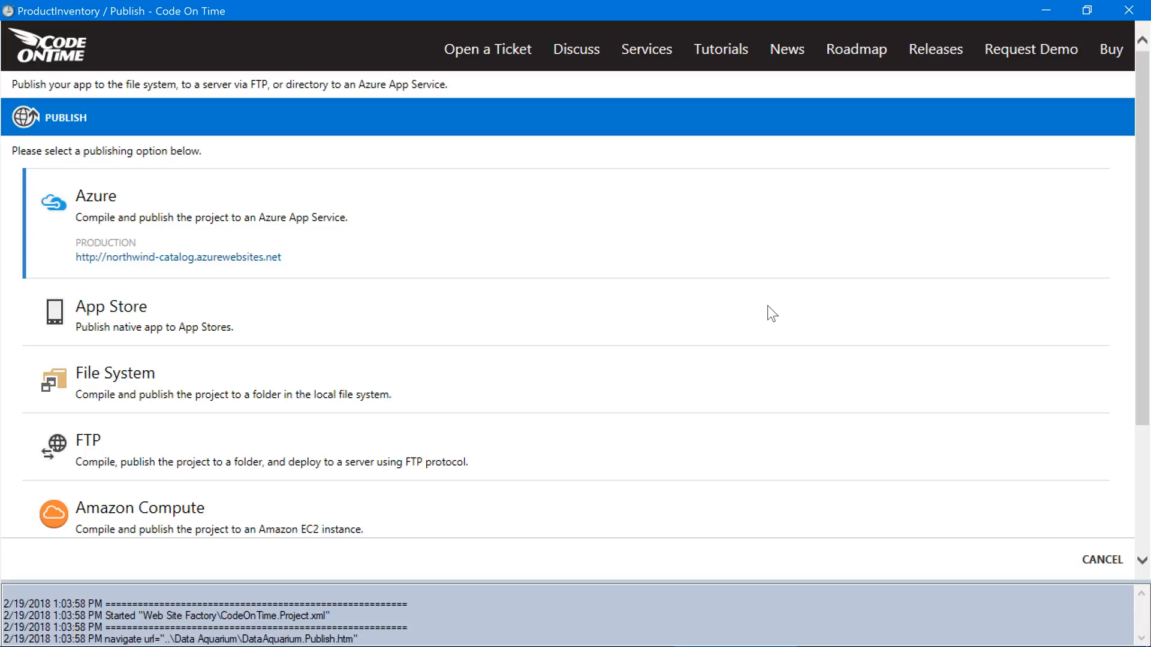
click(95, 196)
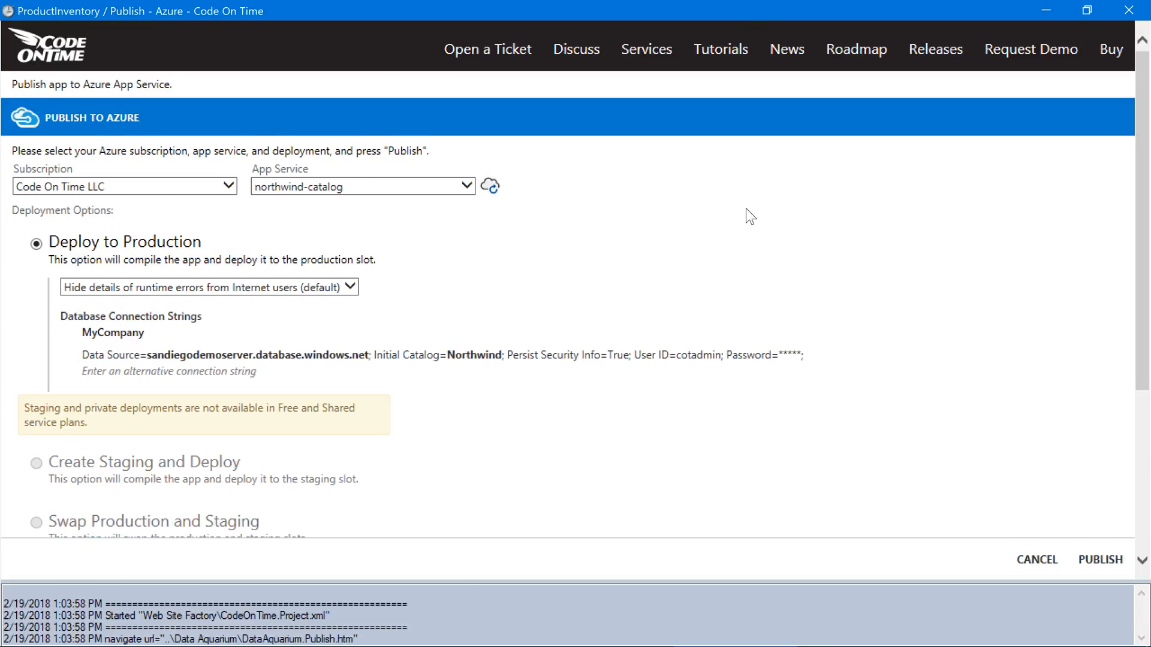
mouse_move(765, 244)
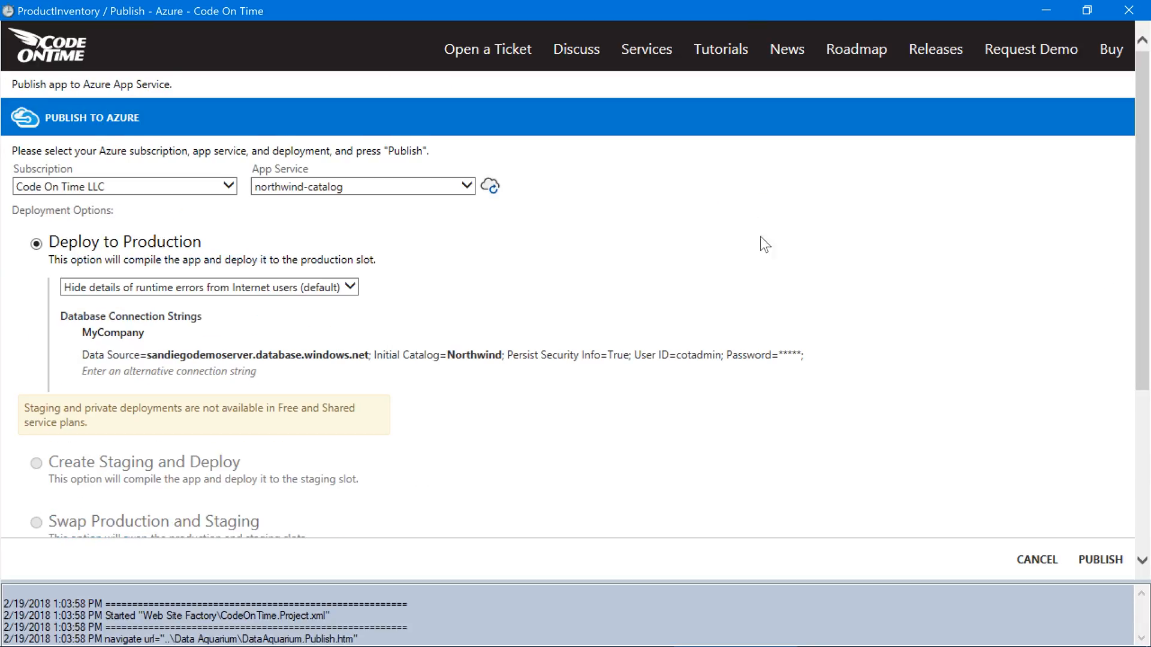
click(1099, 559)
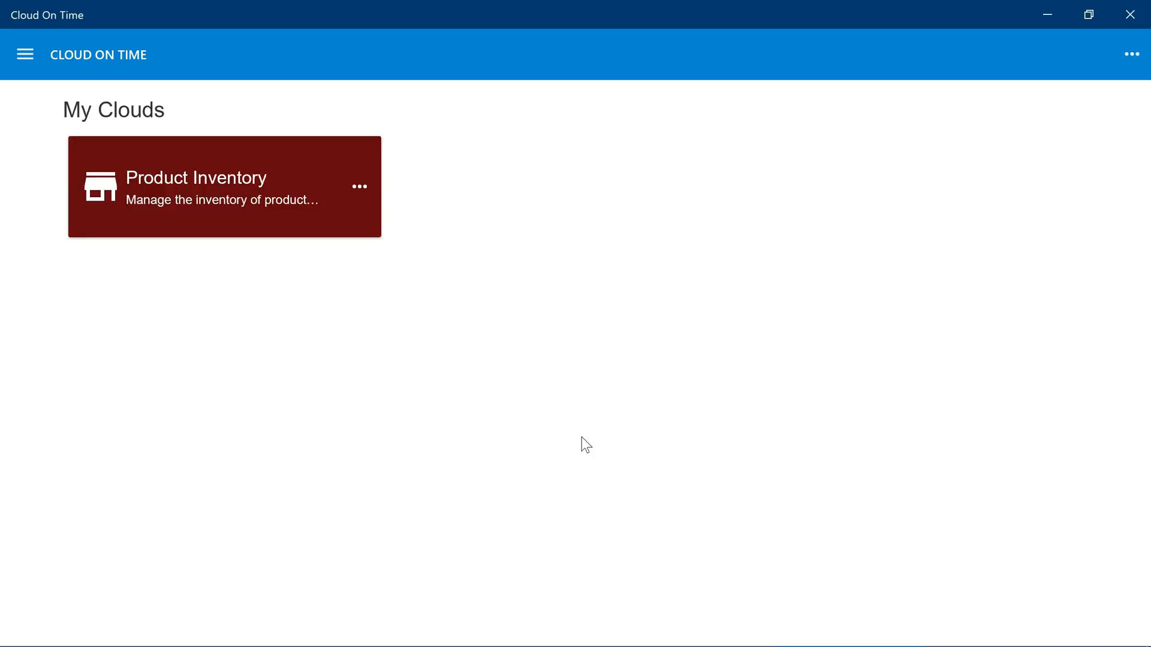
Delete the Product Inventory cloud tile from My Clouds.
click(359, 186)
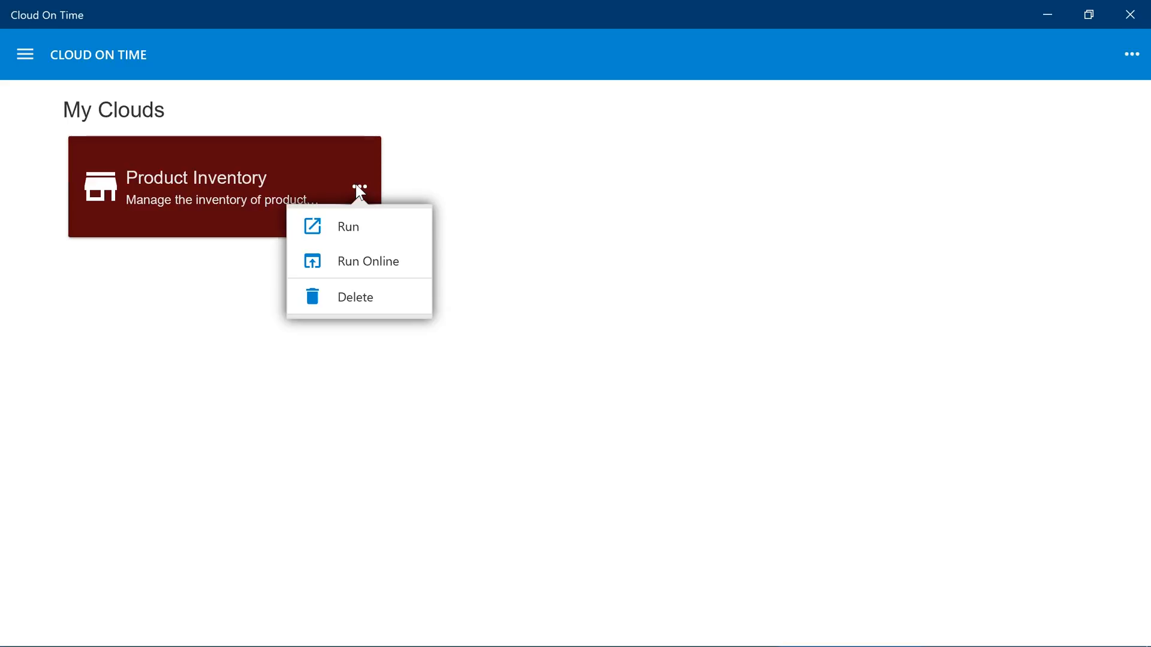
click(354, 297)
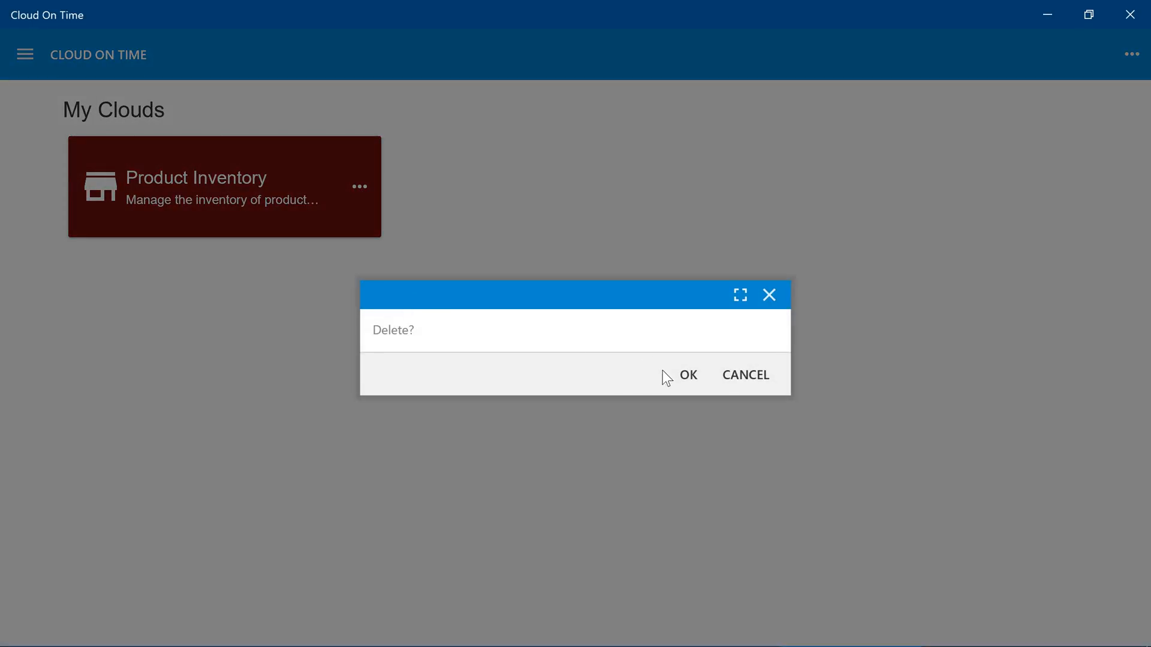
click(687, 374)
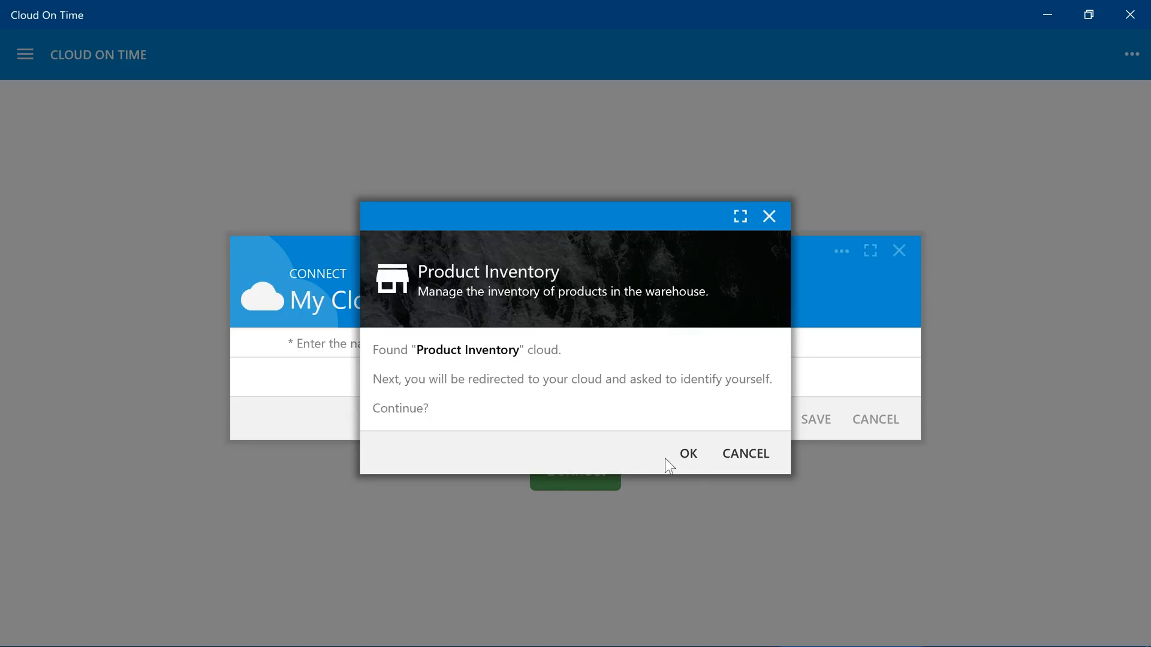
Reconnect to the Product Inventory cloud and log in as admin.
click(687, 453)
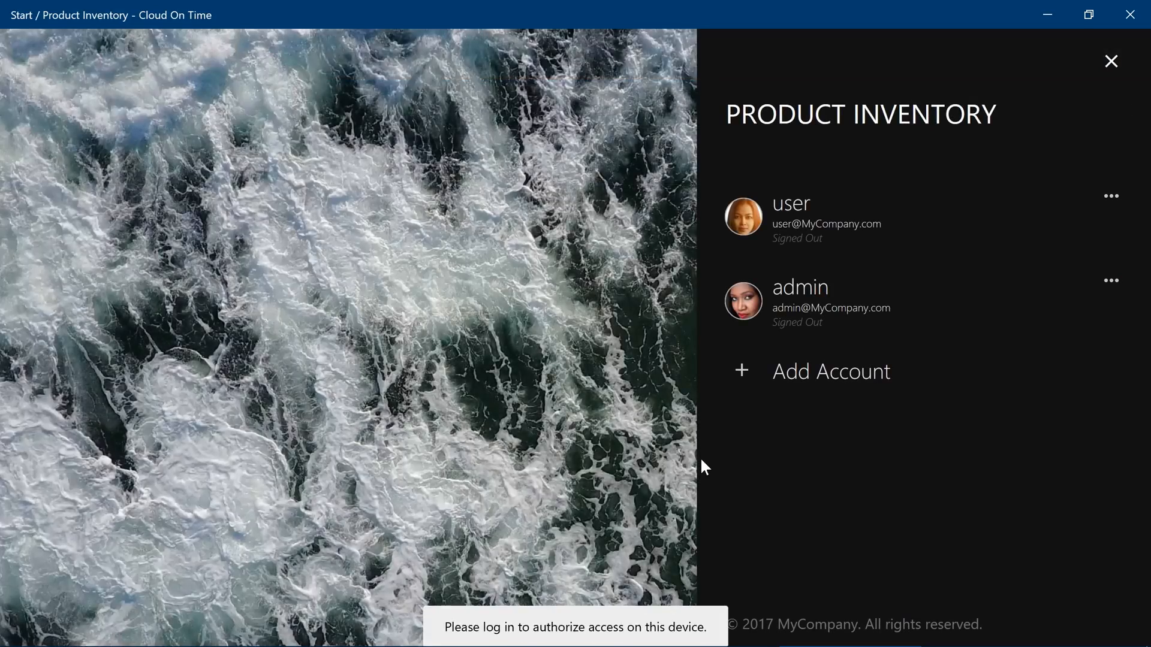
click(799, 287)
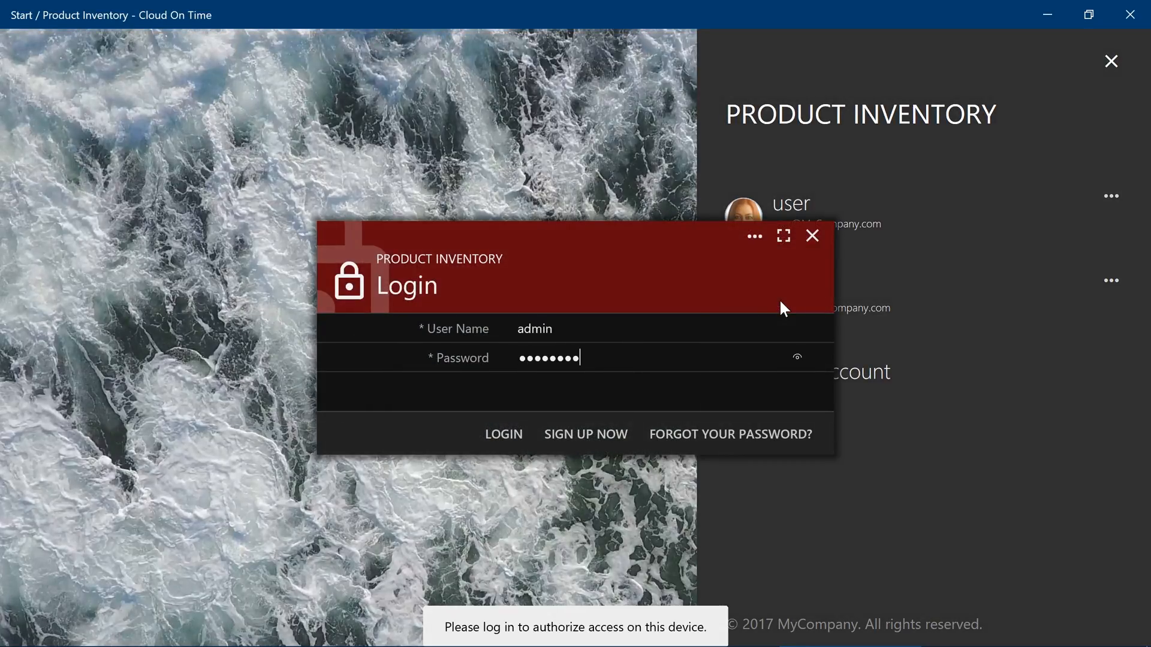
click(503, 434)
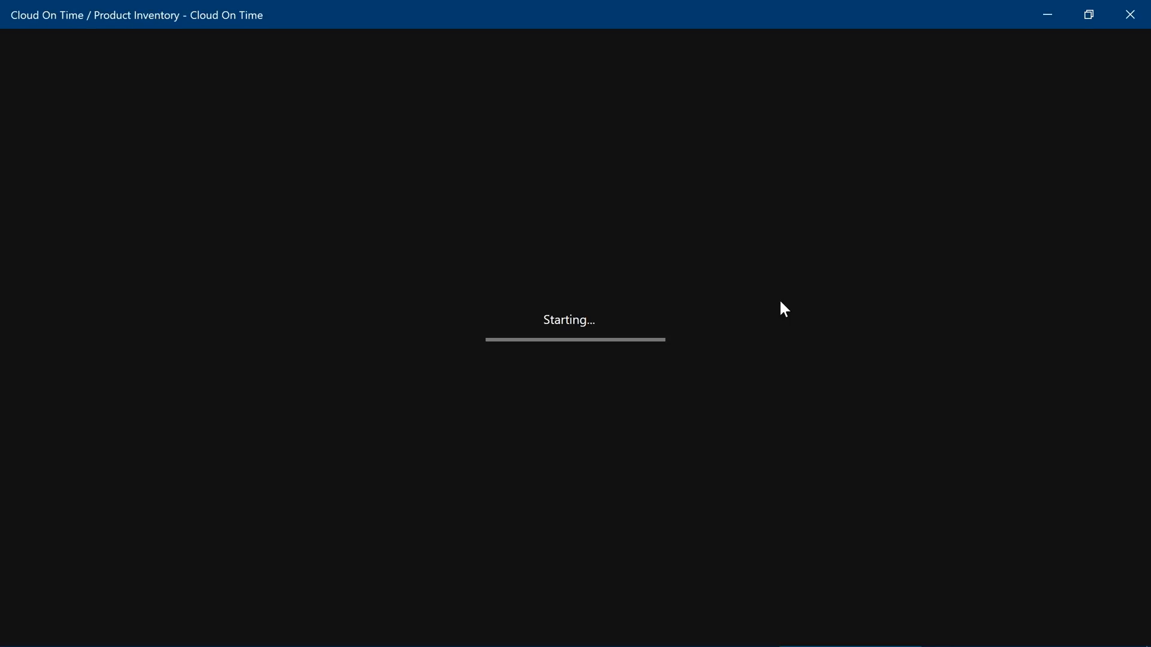